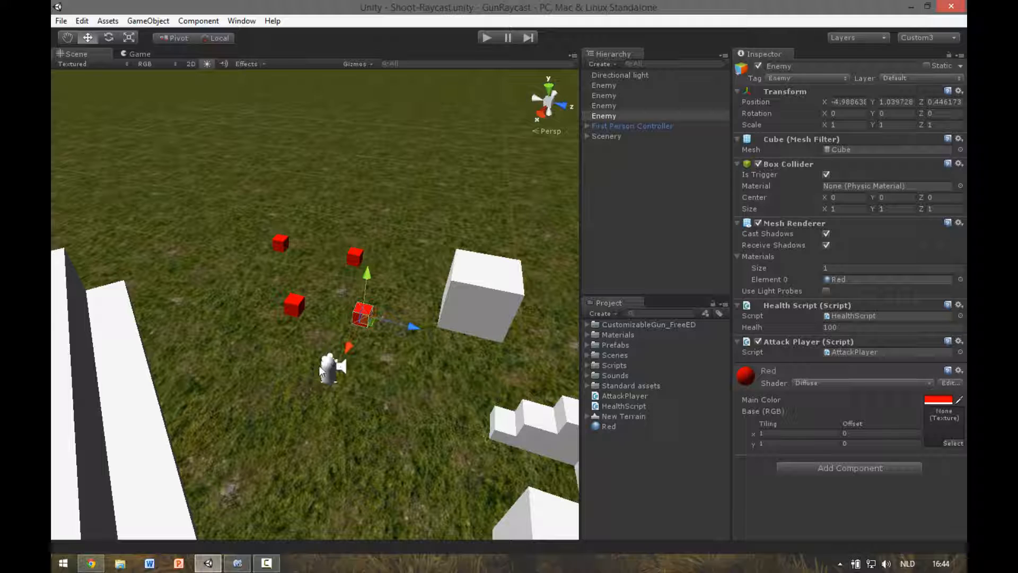
pyautogui.moveTo(580, 397)
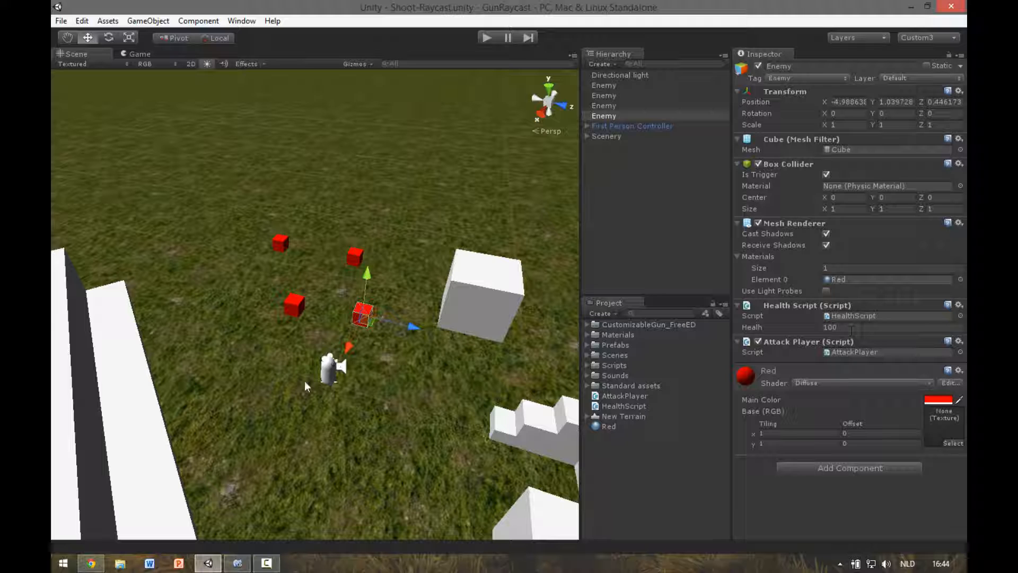
pyautogui.moveTo(811, 318)
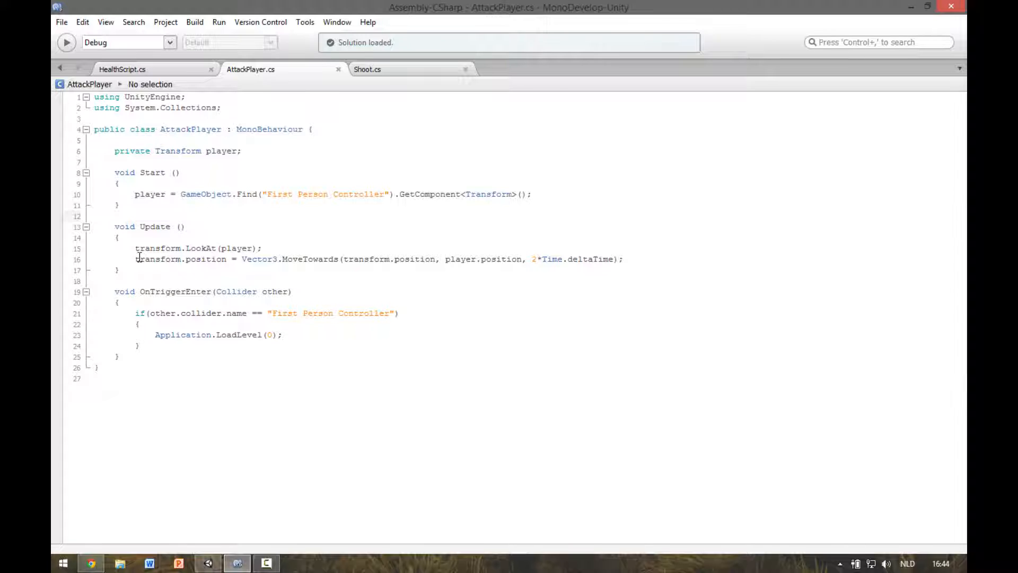
# - Insert if(Vector3.Distance(transform.position, player.position) < attackDistance) above the LookAt line in Update
pyautogui.click(138, 248)
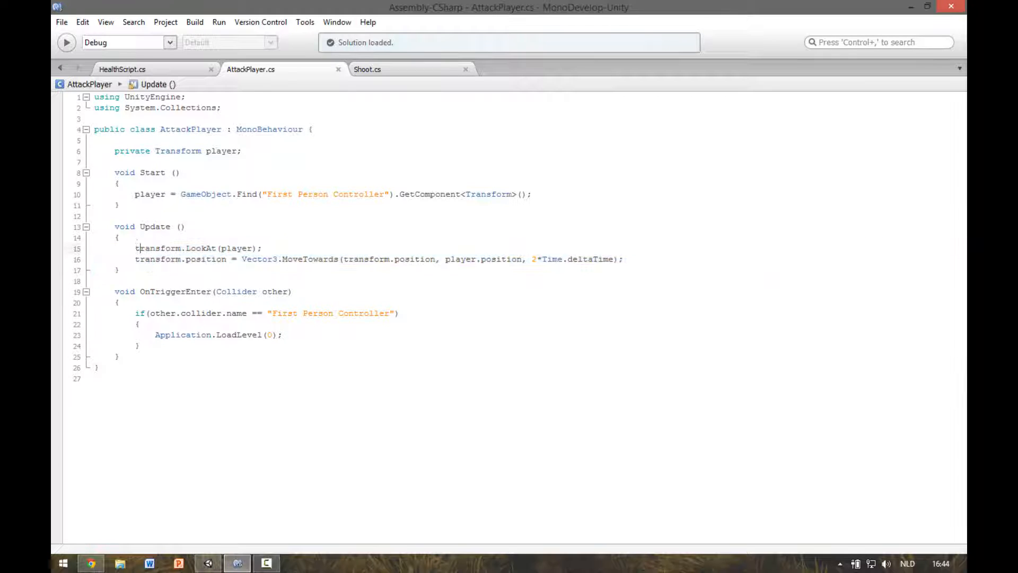
pyautogui.press('Return')
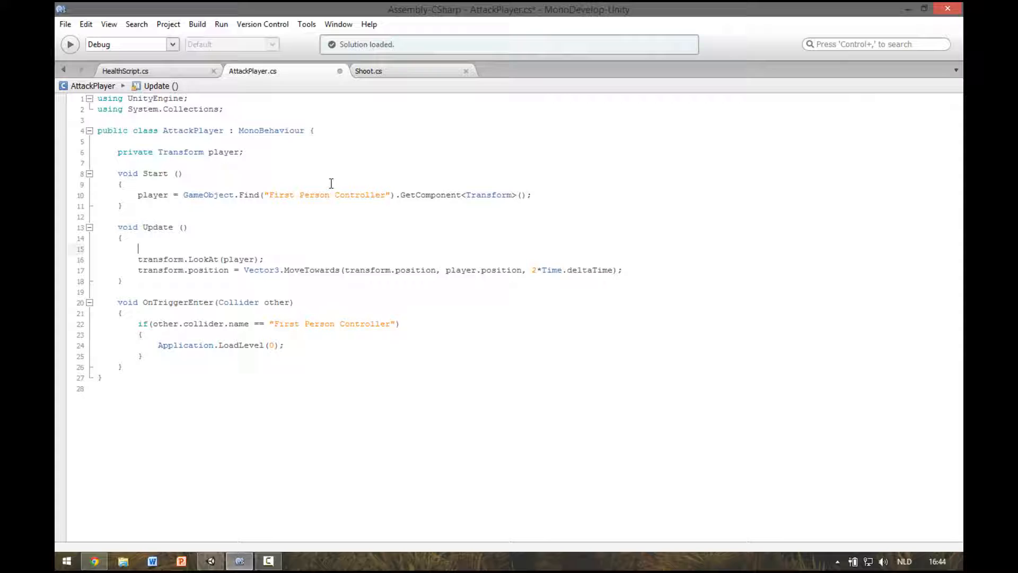
pyautogui.write('if(')
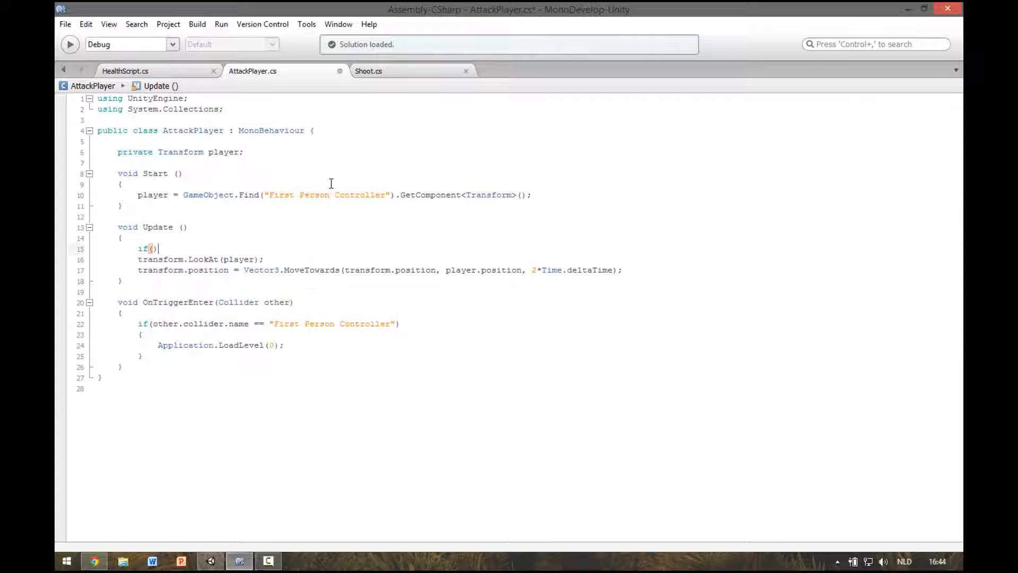
pyautogui.write('vec')
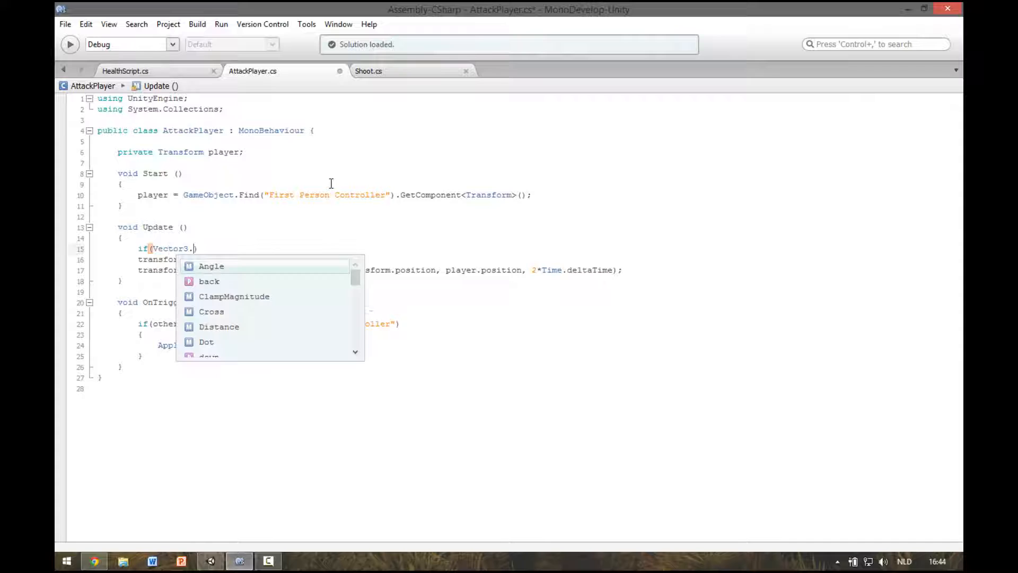
pyautogui.write('di')
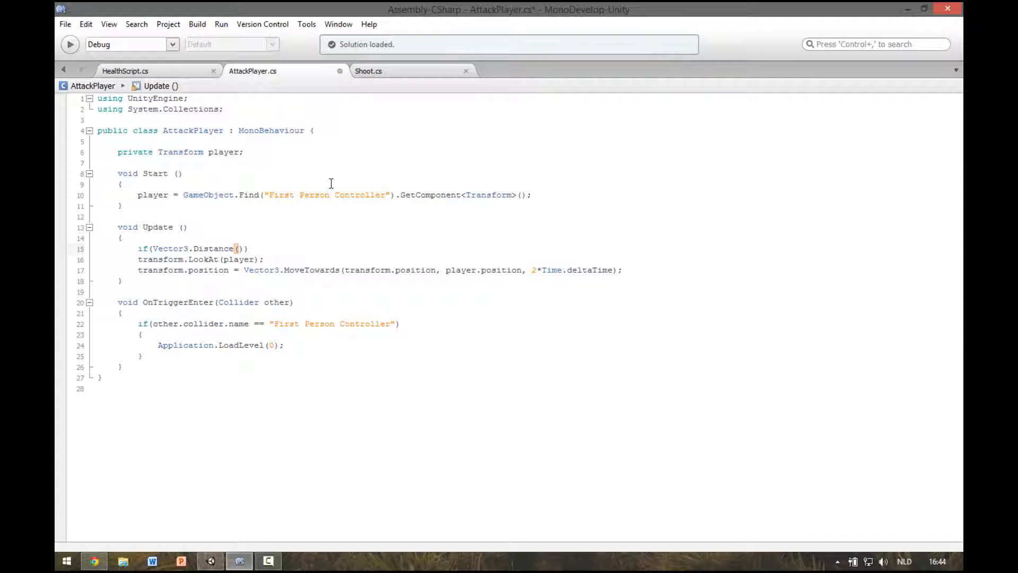
pyautogui.write('transform.position')
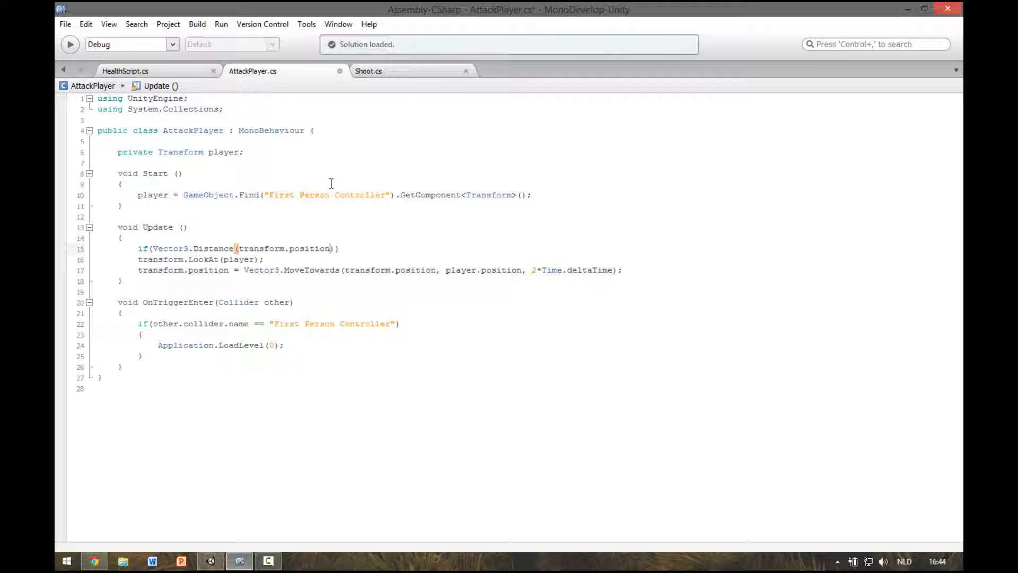
pyautogui.write(',')
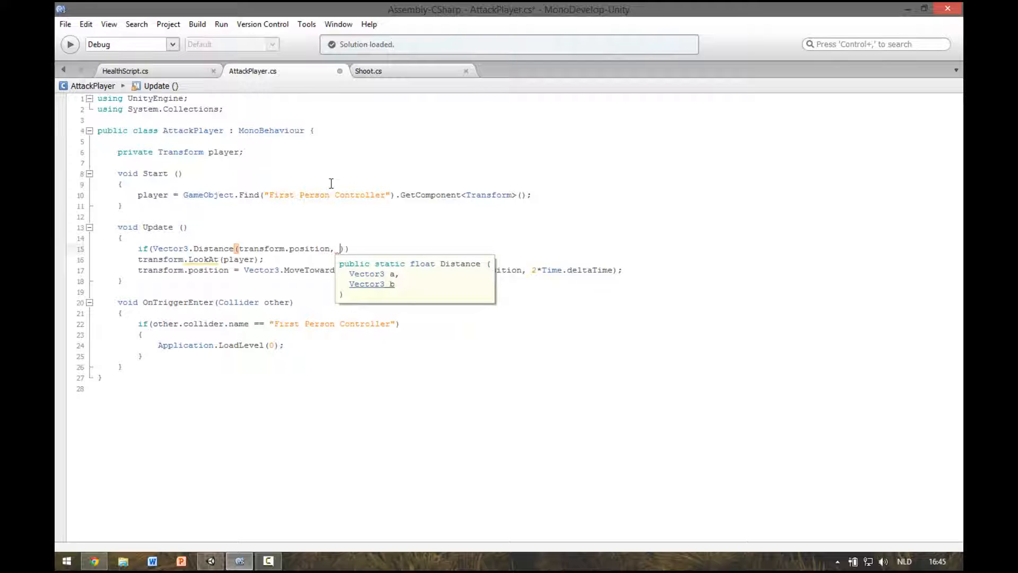
pyautogui.write('player')
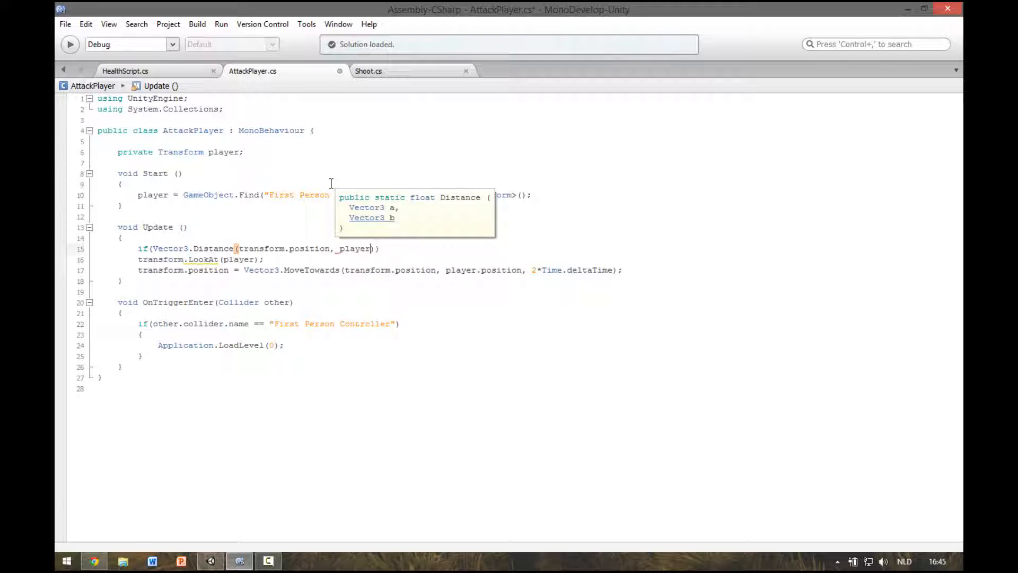
pyautogui.write('.position')
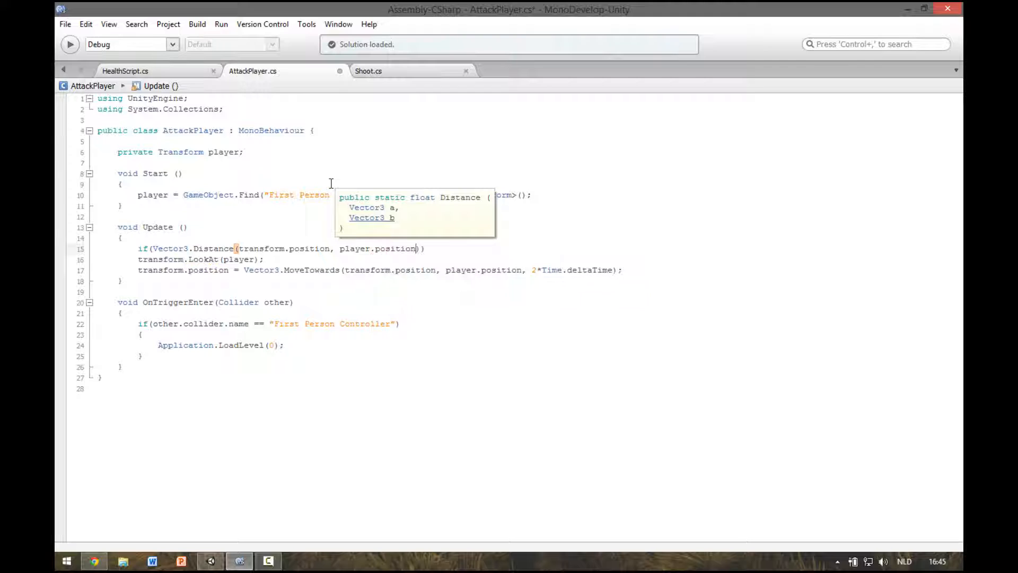
pyautogui.moveTo(423, 249)
pyautogui.write(' >')
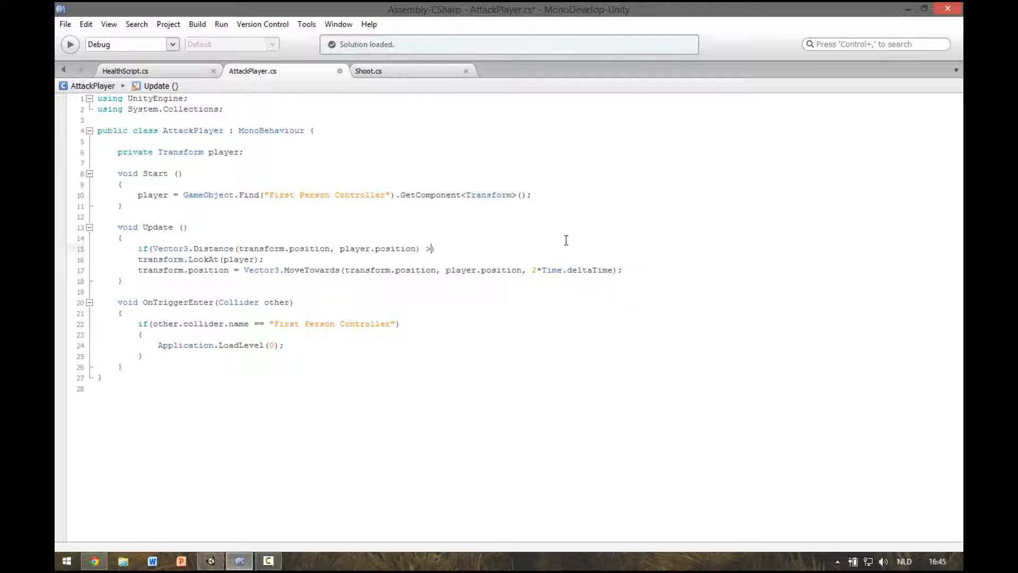
pyautogui.write('<')
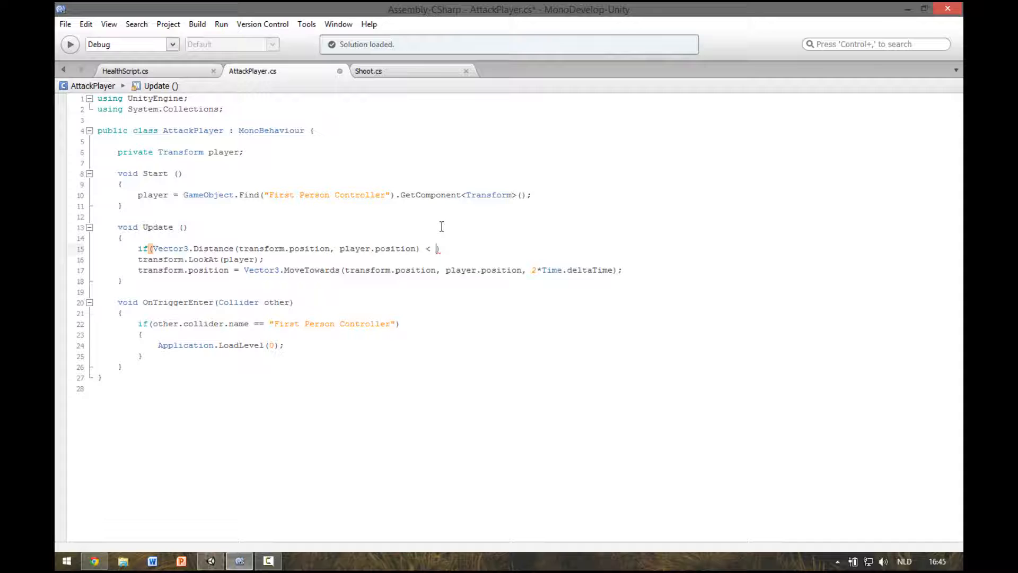
pyautogui.write('attackdi')
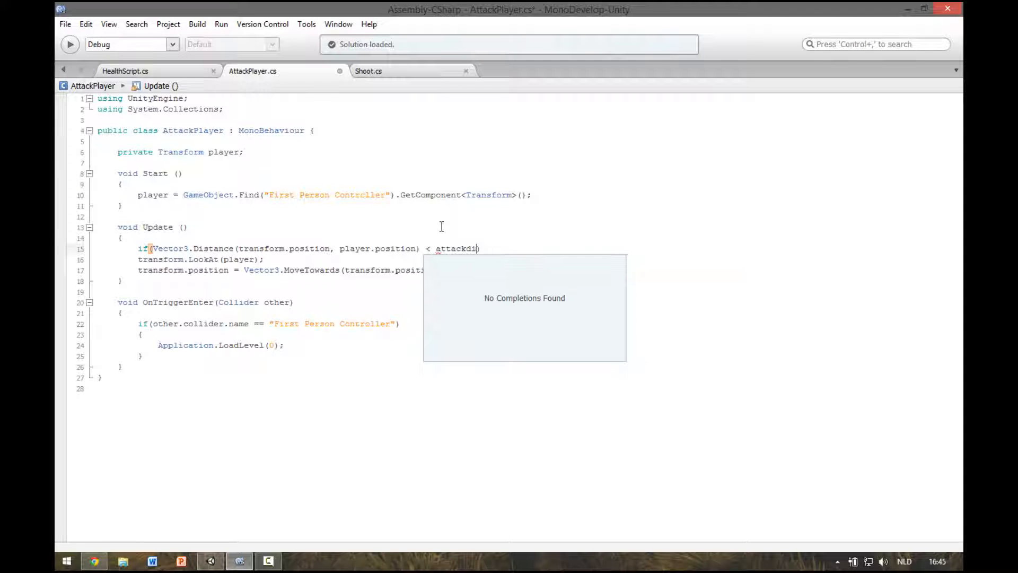
pyautogui.write('stance')
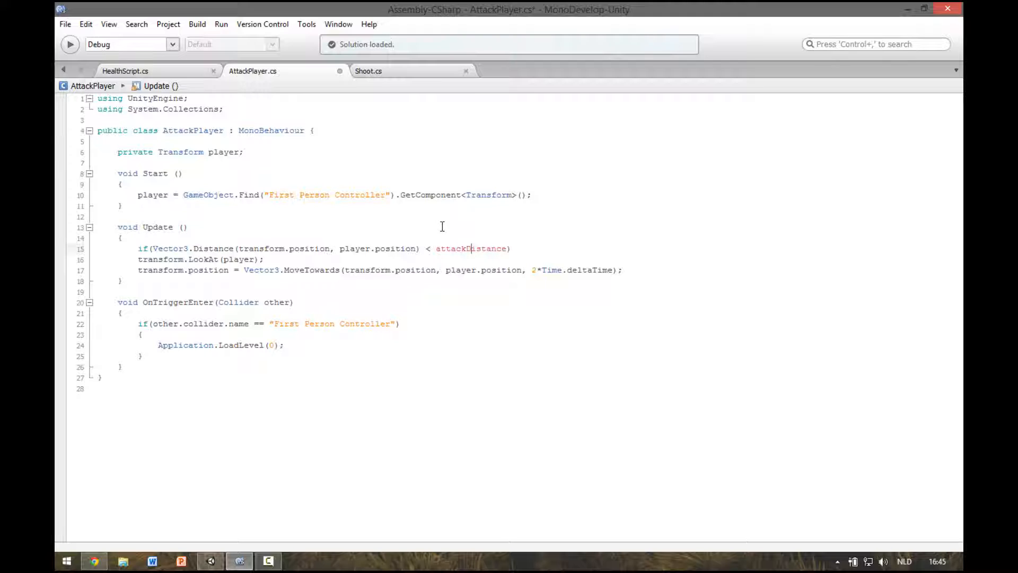
pyautogui.doubleClick(471, 248)
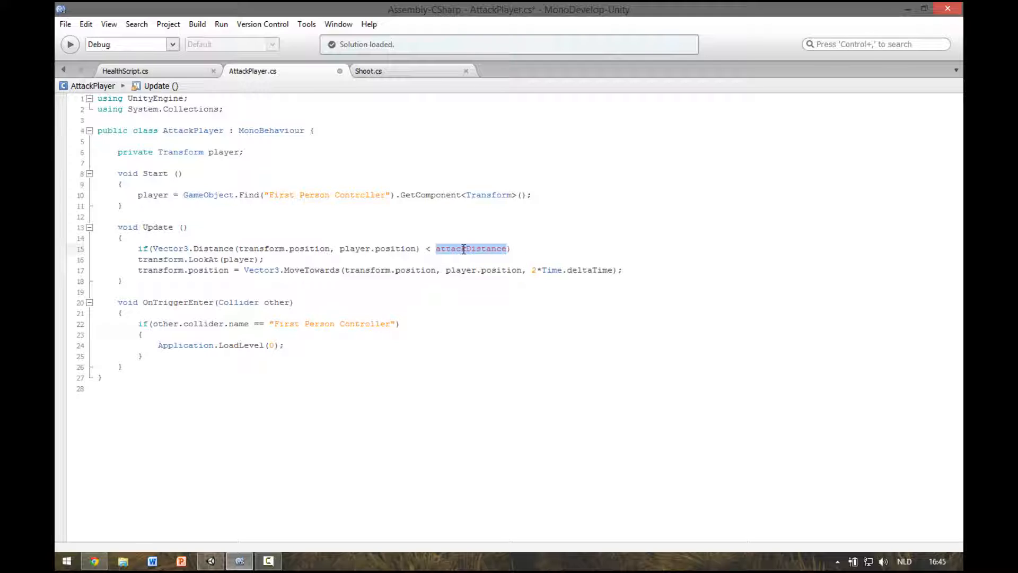
pyautogui.click(205, 151)
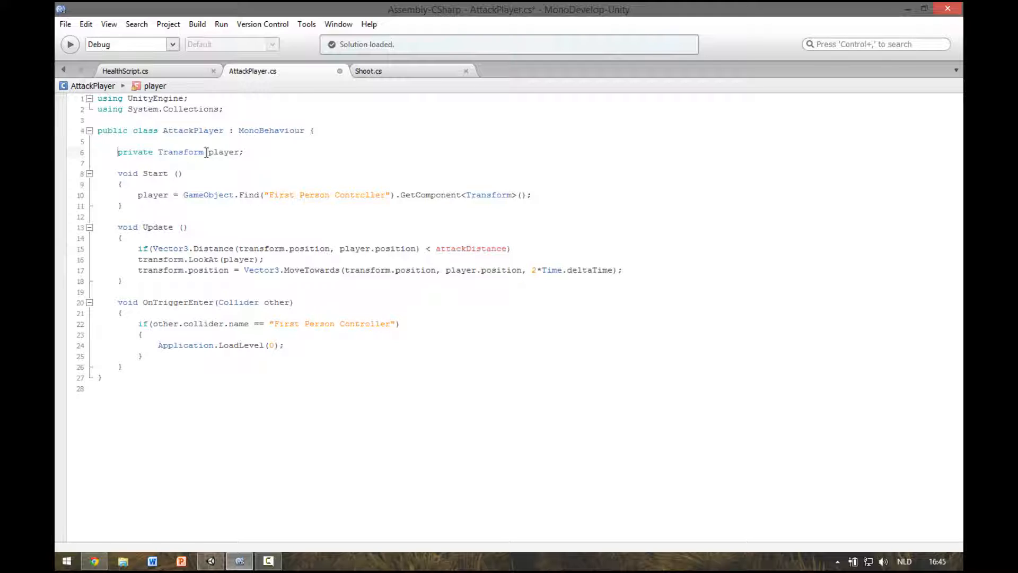
# - Declare 'public float attackDistance = 5f;' above the player field
pyautogui.write('public flo')
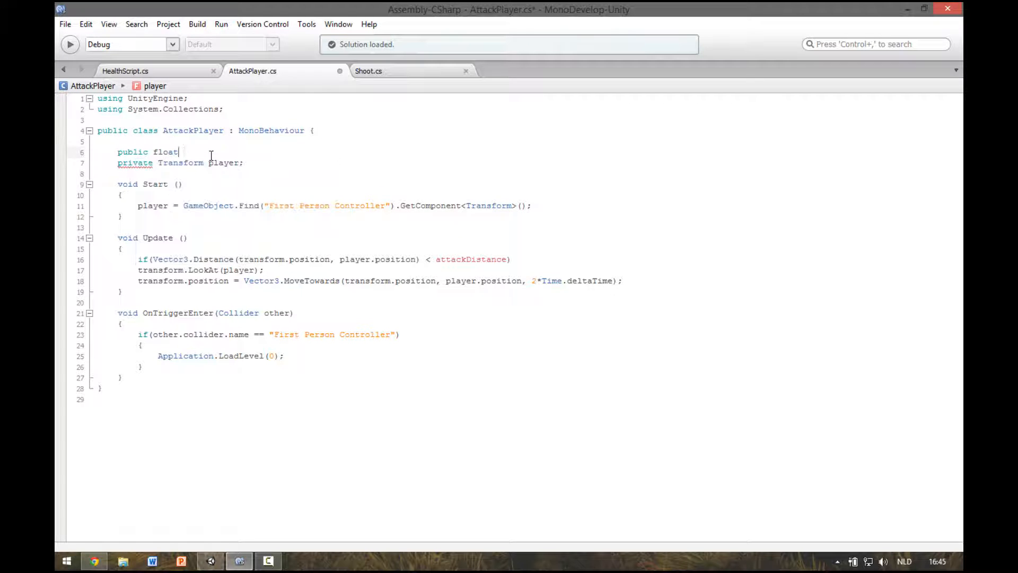
pyautogui.write('attackDistance =')
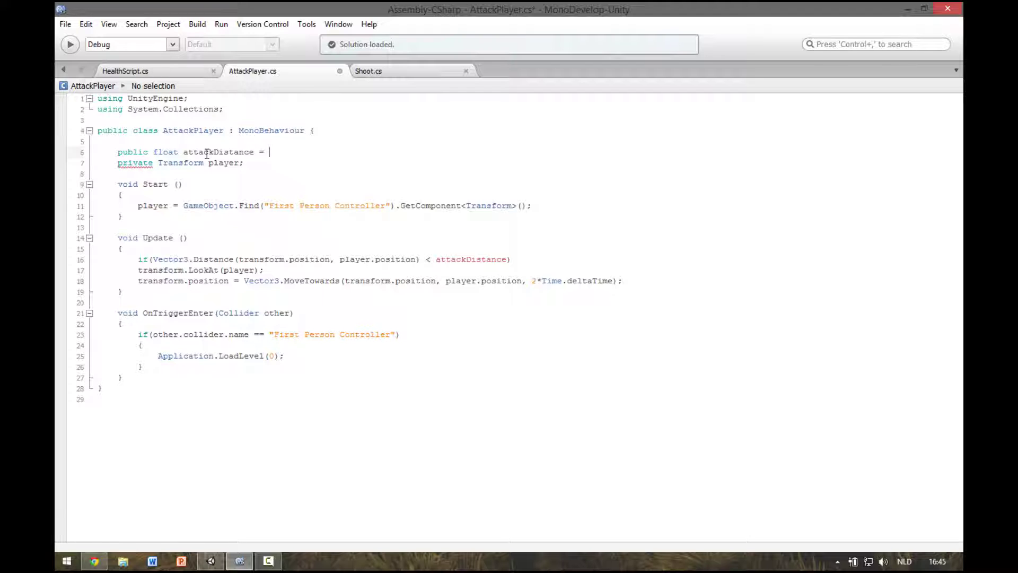
pyautogui.write('5')
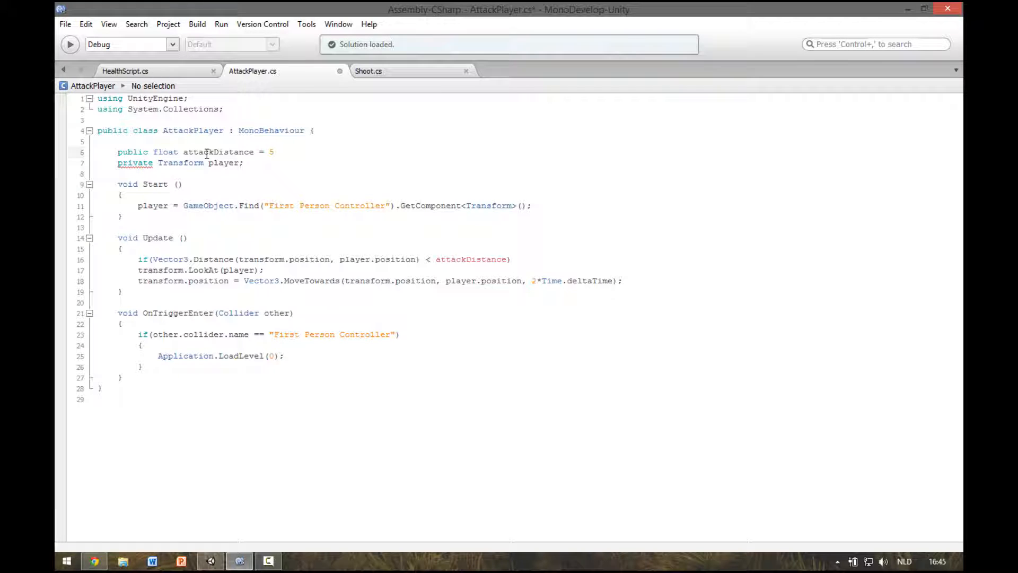
pyautogui.write('f;')
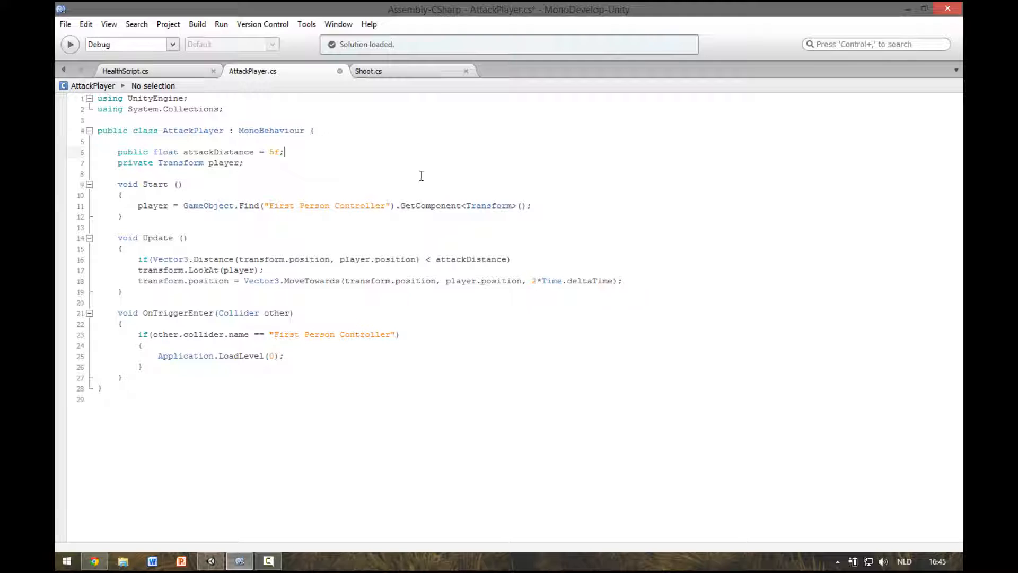
pyautogui.click(144, 259)
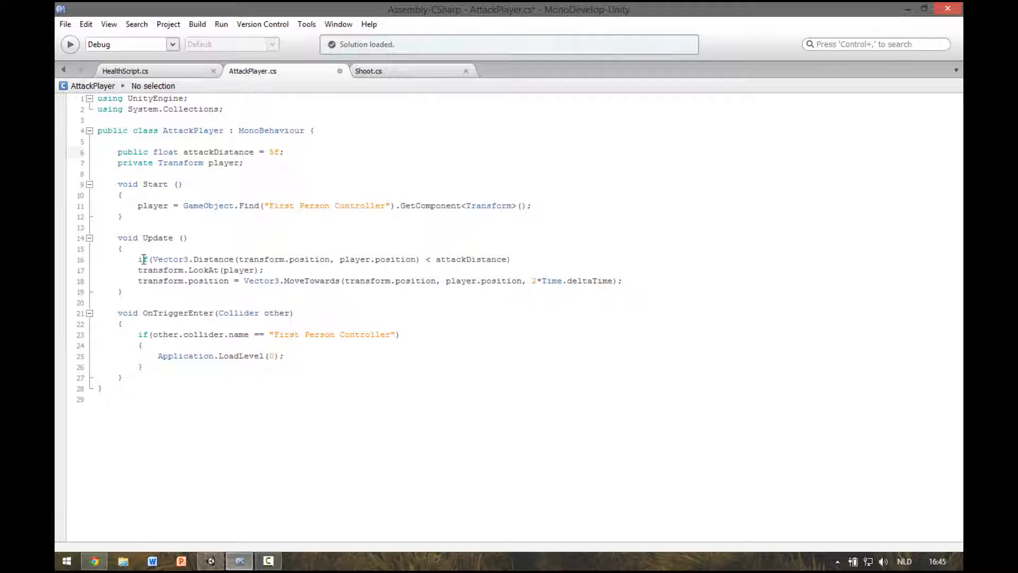
pyautogui.doubleClick(188, 259)
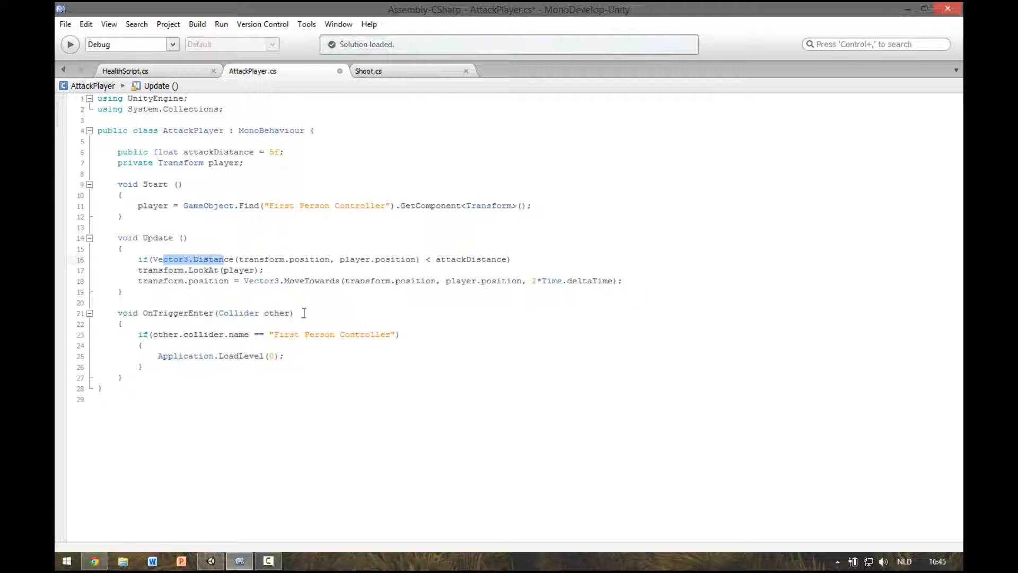
# - Wrap the LookAt and MoveTowards statements in braces under the distance check
pyautogui.doubleClick(472, 260)
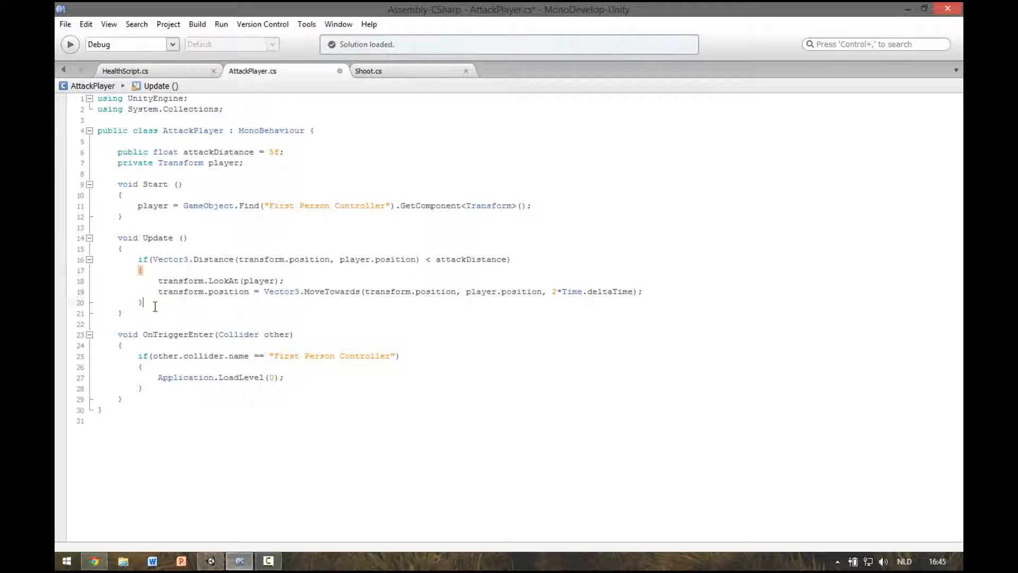
pyautogui.moveTo(174, 245)
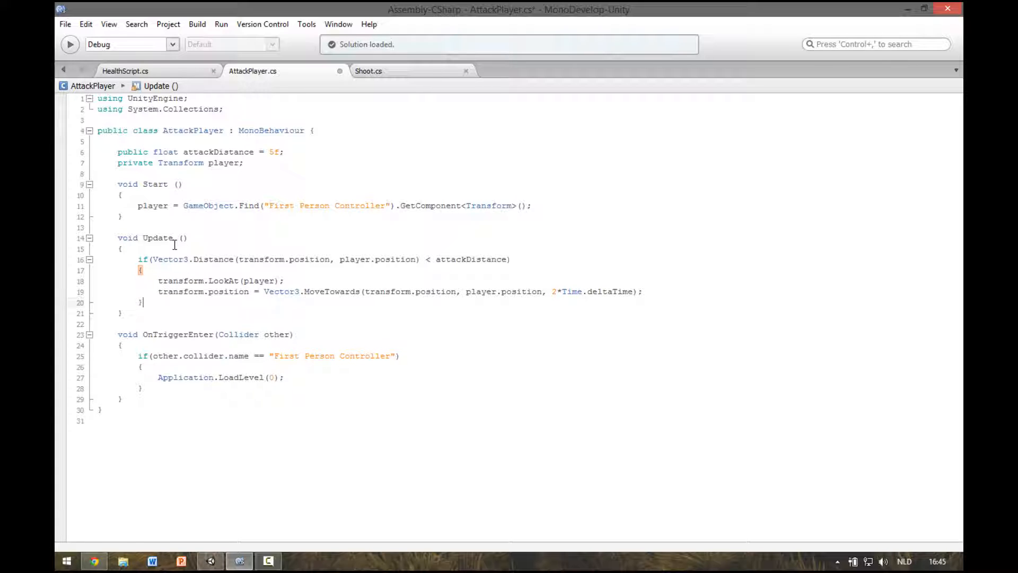
# - Play-test the scene, then set the enemy's Attack Player Attack Distance to 15
pyautogui.click(238, 561)
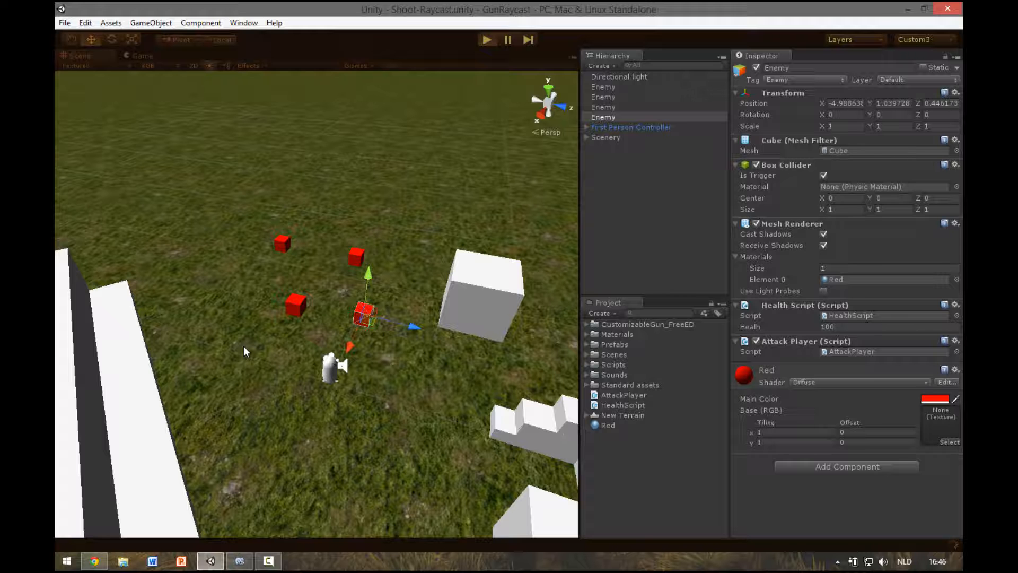
pyautogui.click(486, 40)
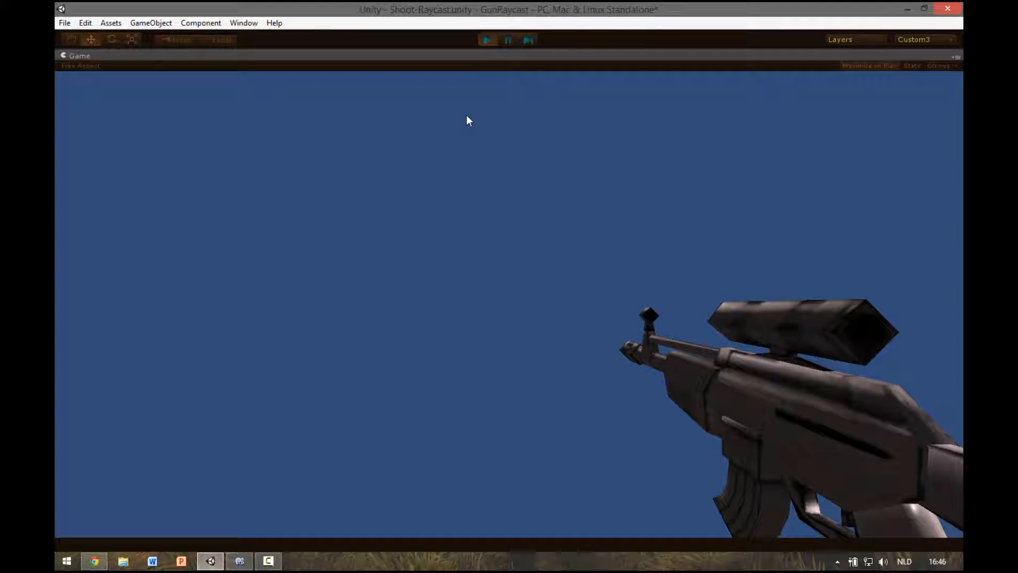
pyautogui.click(486, 40)
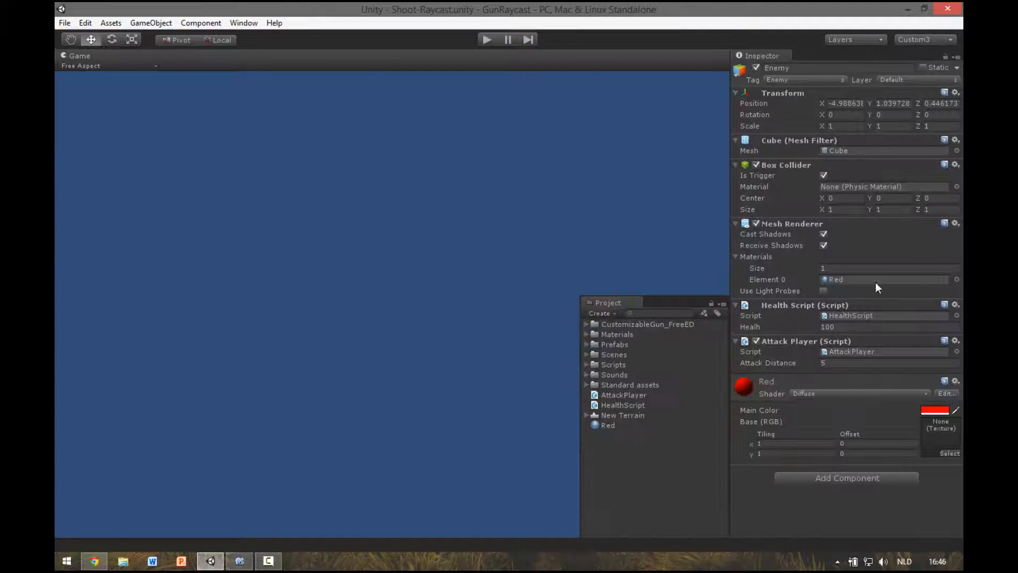
pyautogui.click(76, 55)
pyautogui.write('15')
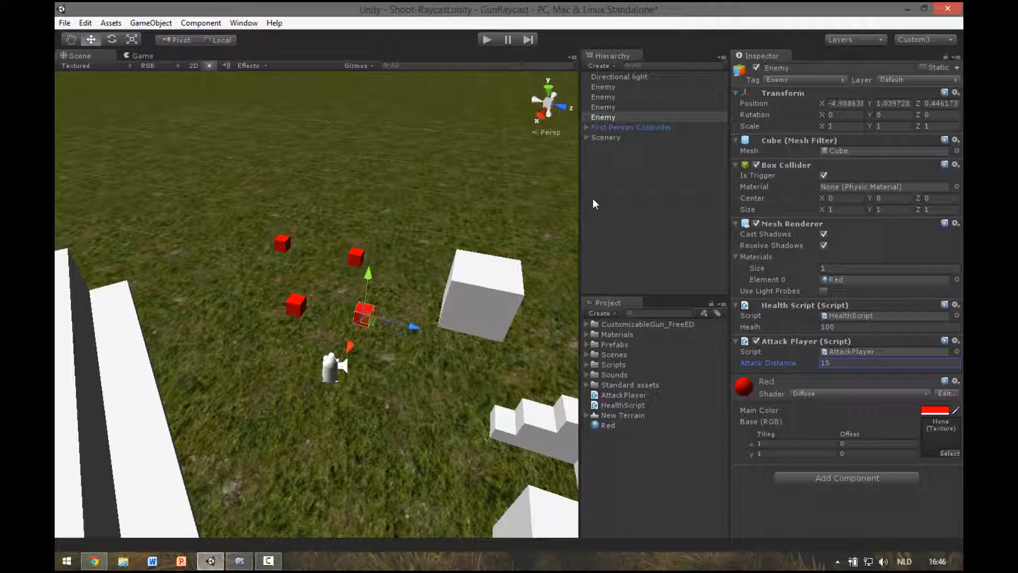
pyautogui.moveTo(828, 312)
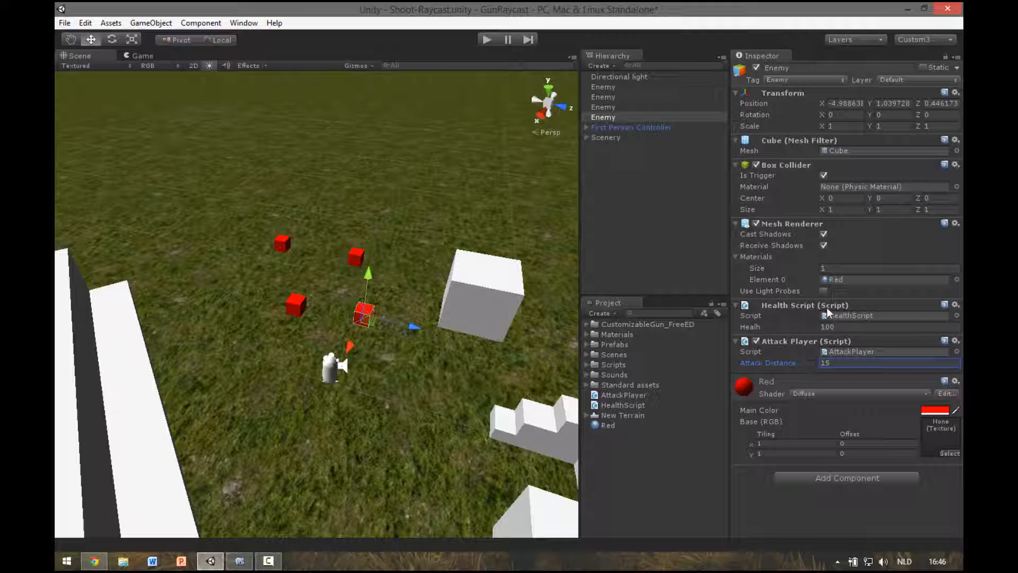
# - Attach HealthScript to the First Person Controller with health 100, then return to MonoDevelop
pyautogui.click(622, 405)
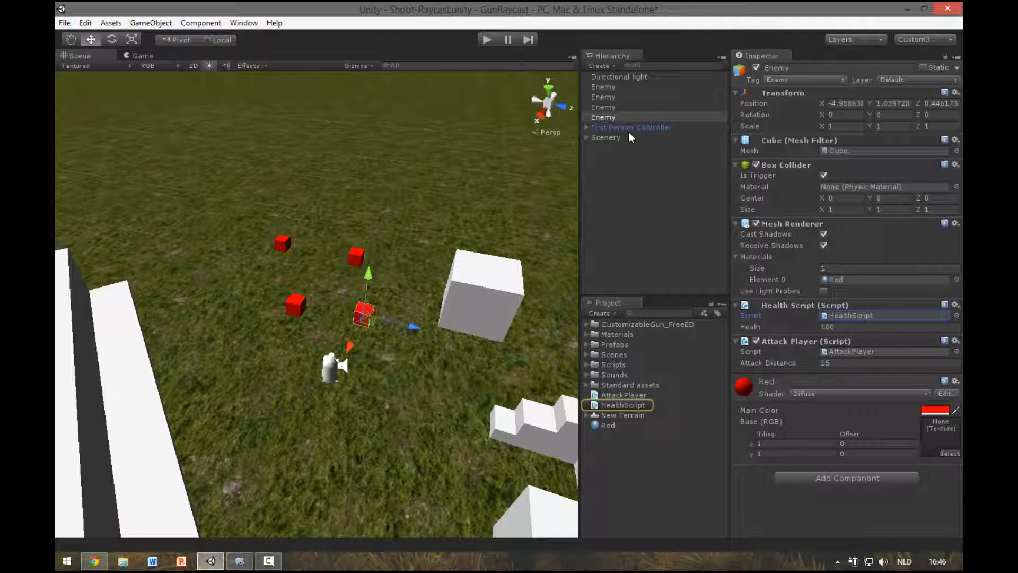
pyautogui.click(631, 127)
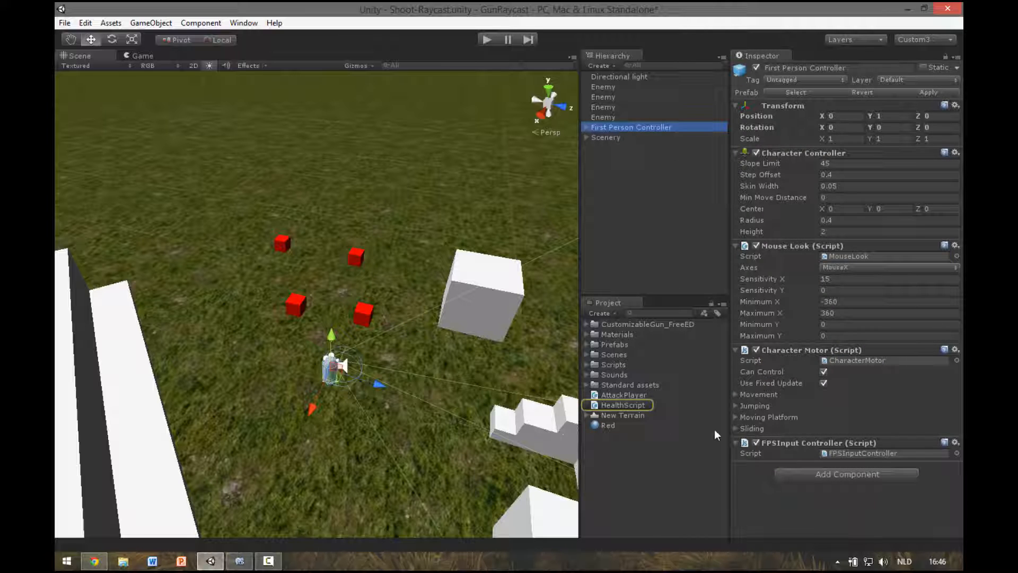
pyautogui.click(620, 172)
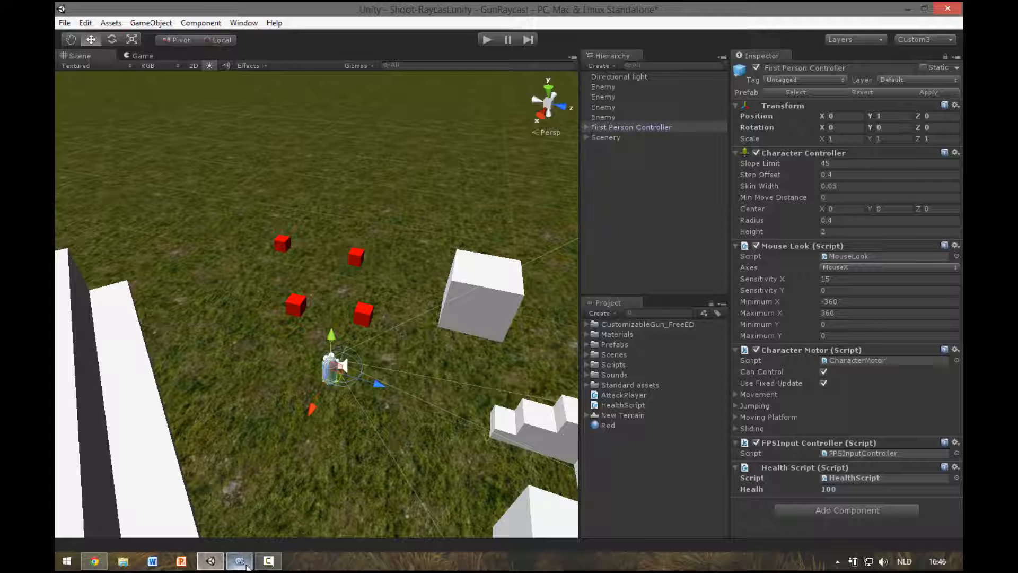
pyautogui.click(239, 561)
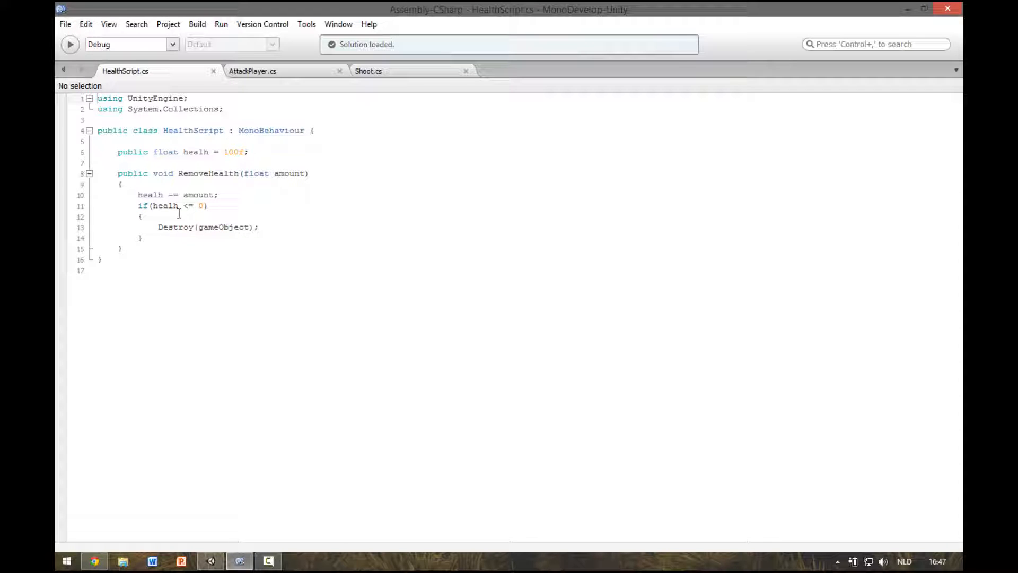
# - Add 'bool isPlayer = false;' below the health field in HealthScript.cs
pyautogui.doubleClick(223, 227)
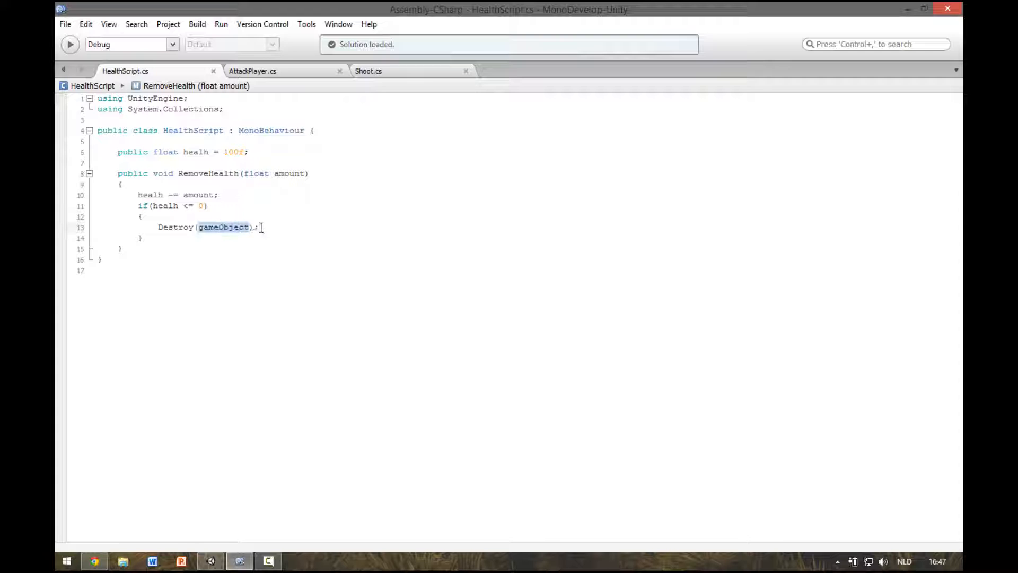
pyautogui.click(195, 227)
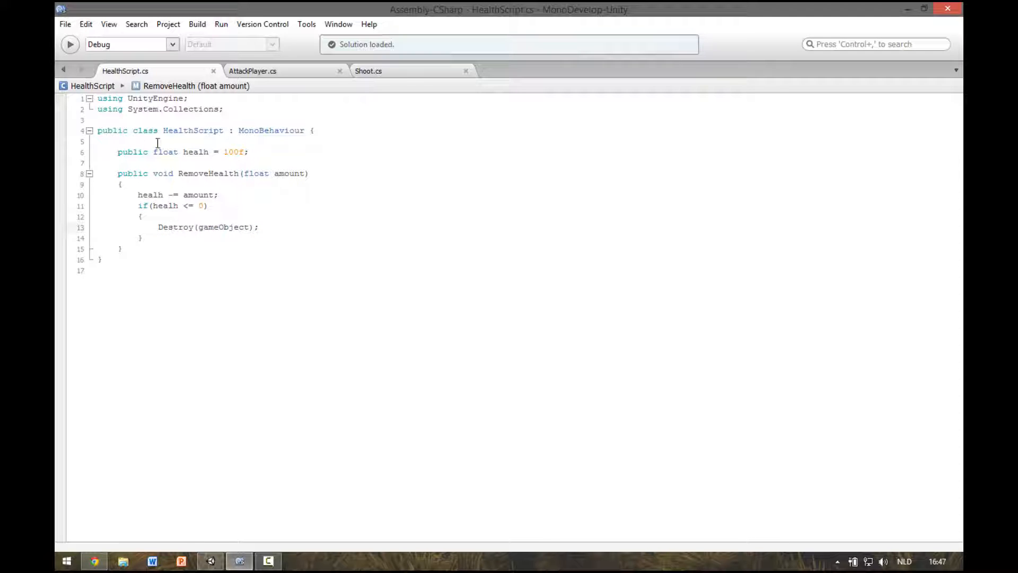
pyautogui.press('Return')
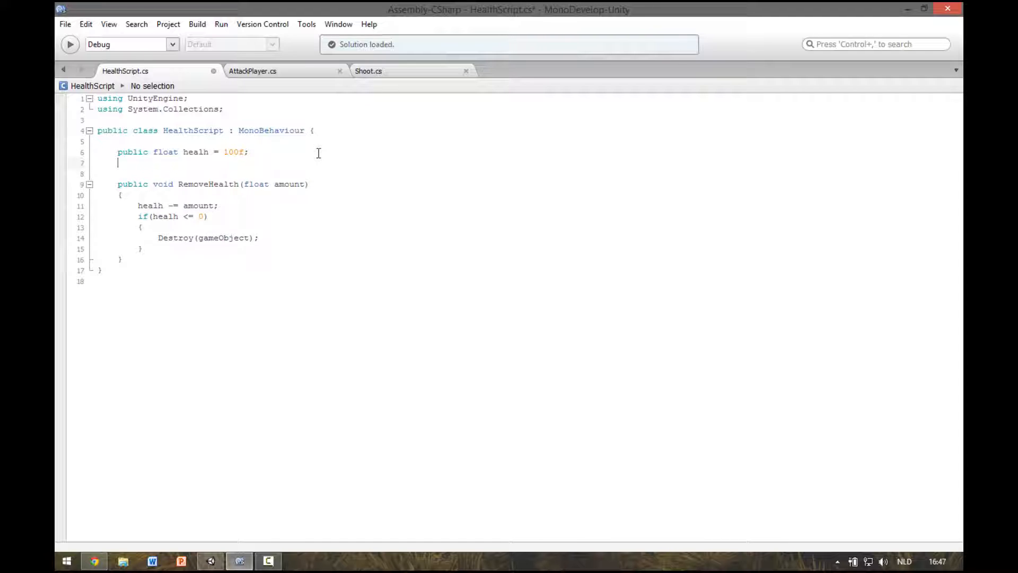
pyautogui.write('bool')
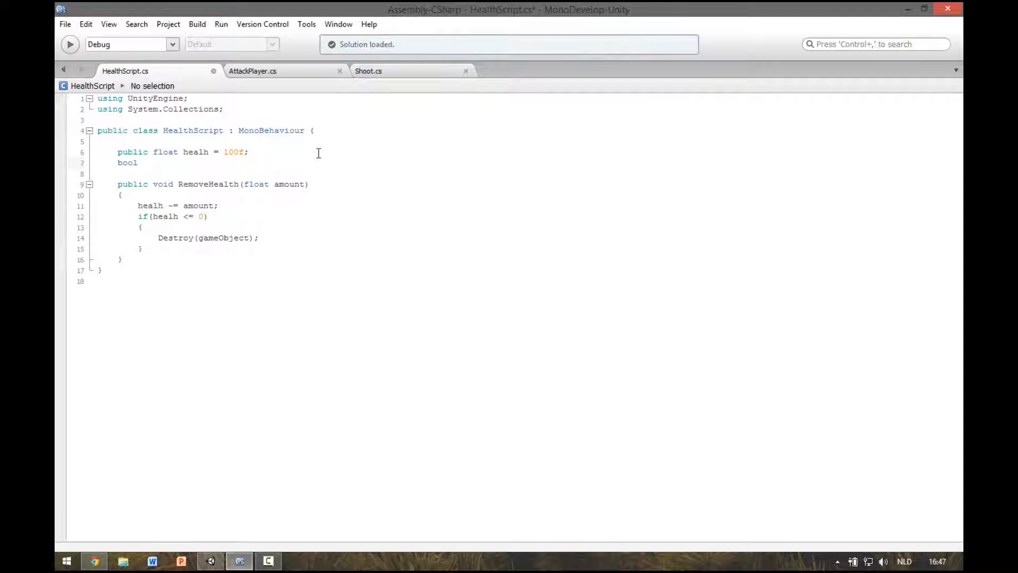
pyautogui.write('isP')
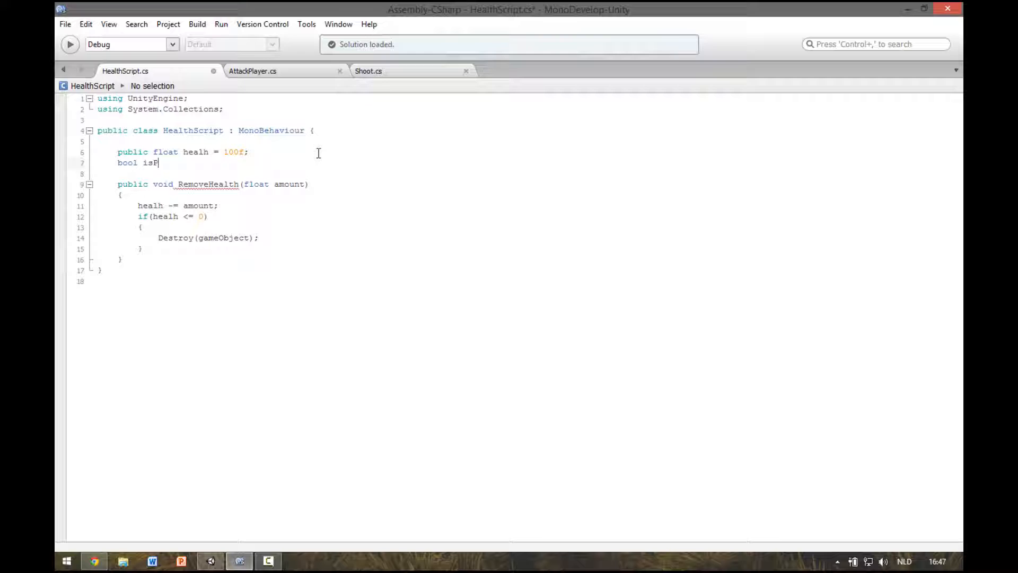
pyautogui.write('layer()')
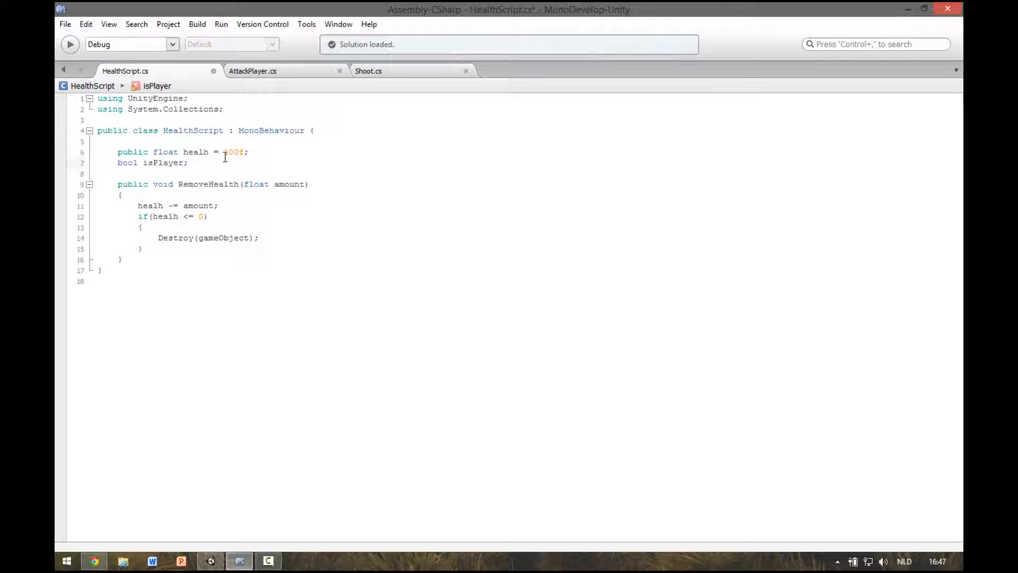
pyautogui.write('= false')
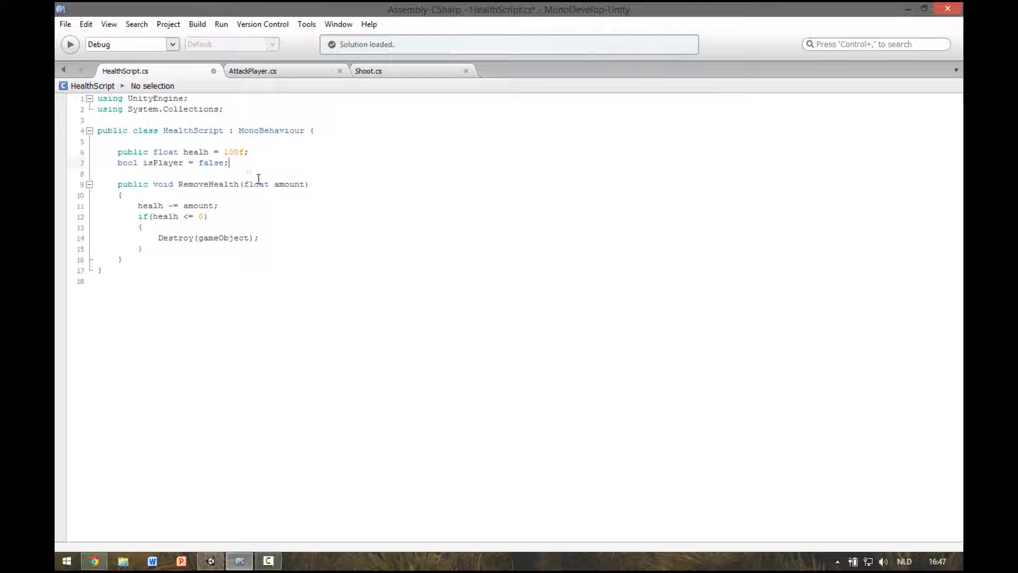
pyautogui.click(149, 217)
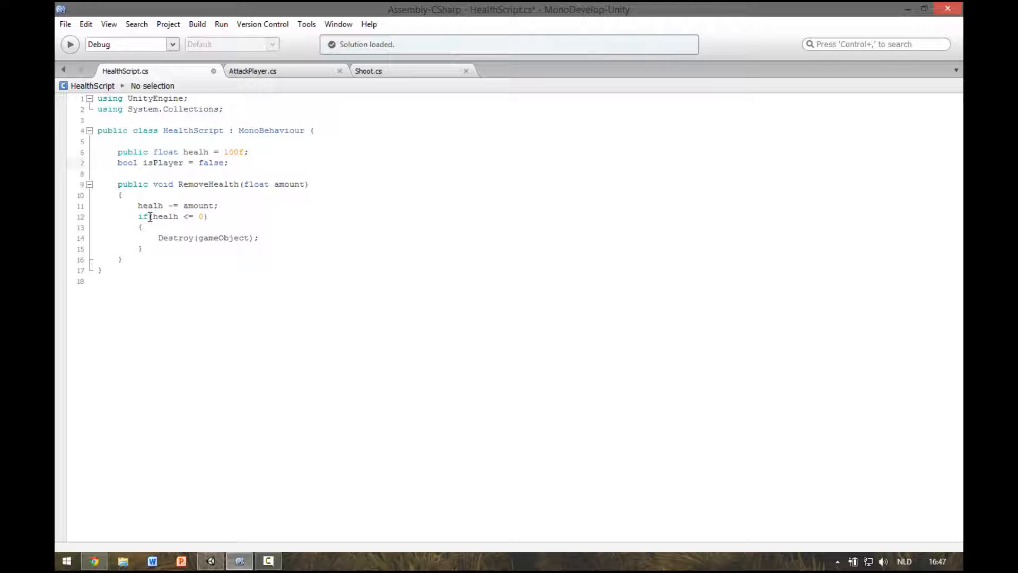
pyautogui.click(157, 238)
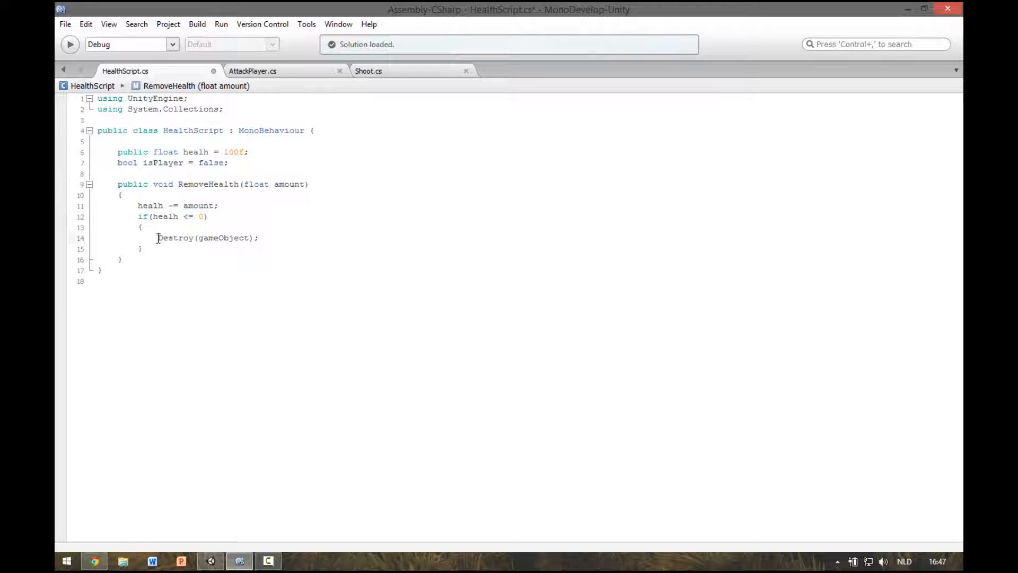
# - Make zero health call Application.LoadLevel(0) if isPlayer, else Destroy(gameObject); make isPlayer public
pyautogui.write('if')
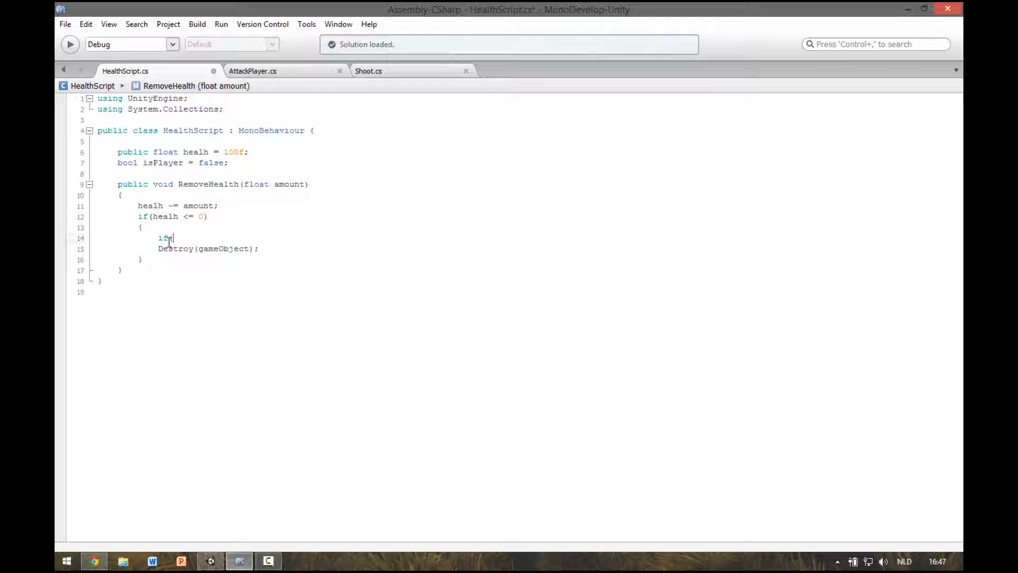
pyautogui.write('(player')
pyautogui.write('}')
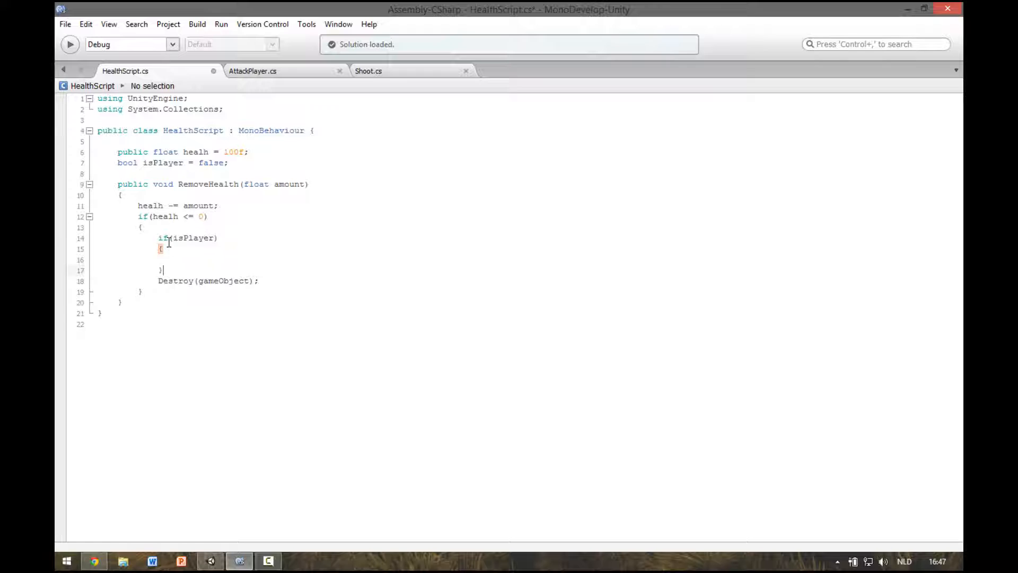
pyautogui.write('else')
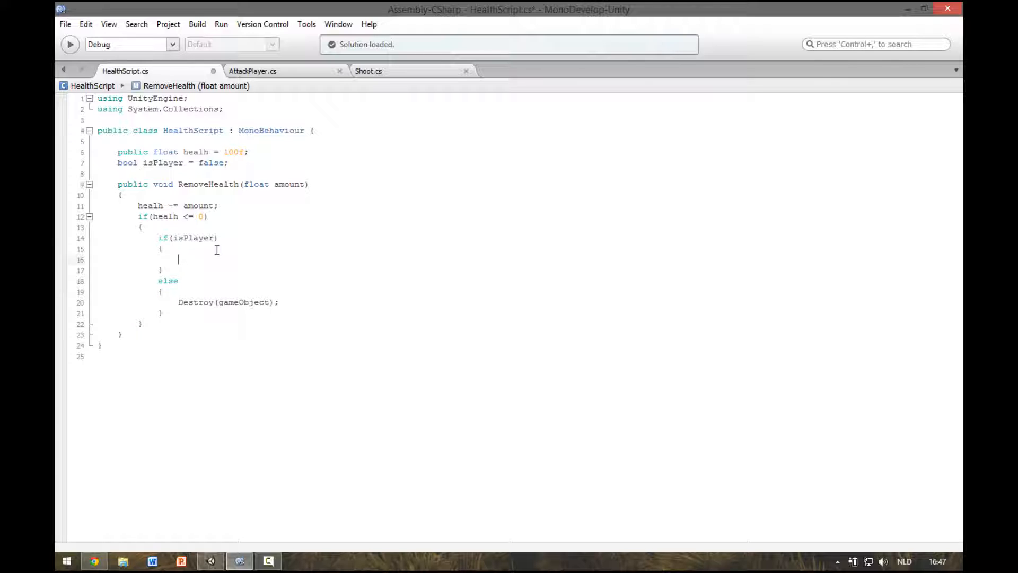
pyautogui.write('appl')
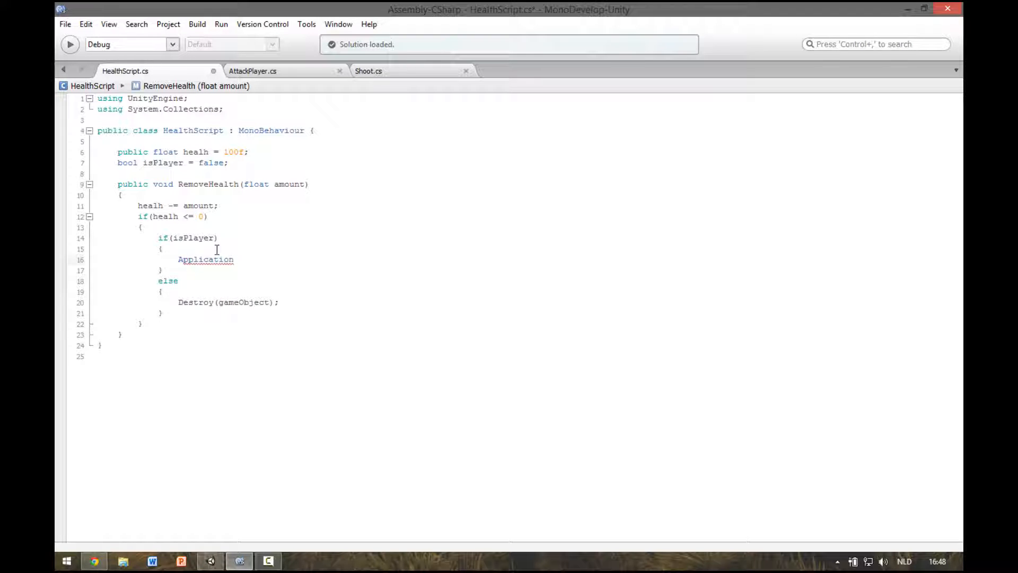
pyautogui.write('.loads')
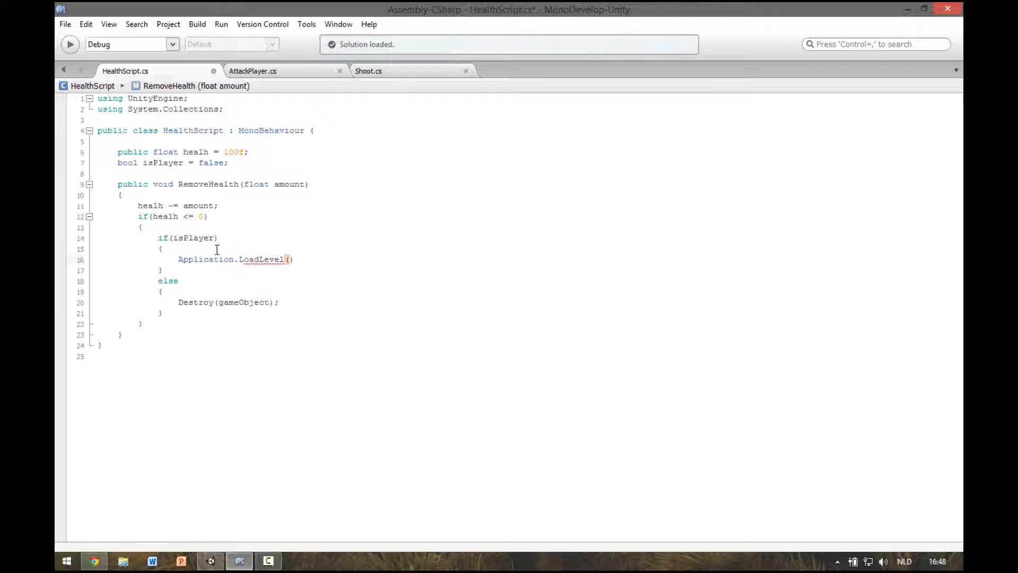
pyautogui.write('0')
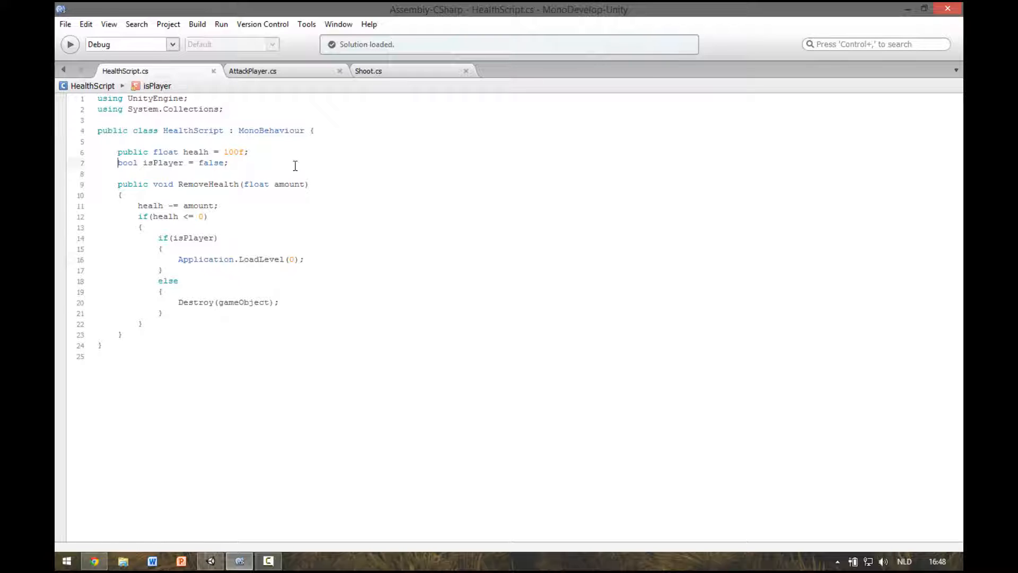
pyautogui.write('public')
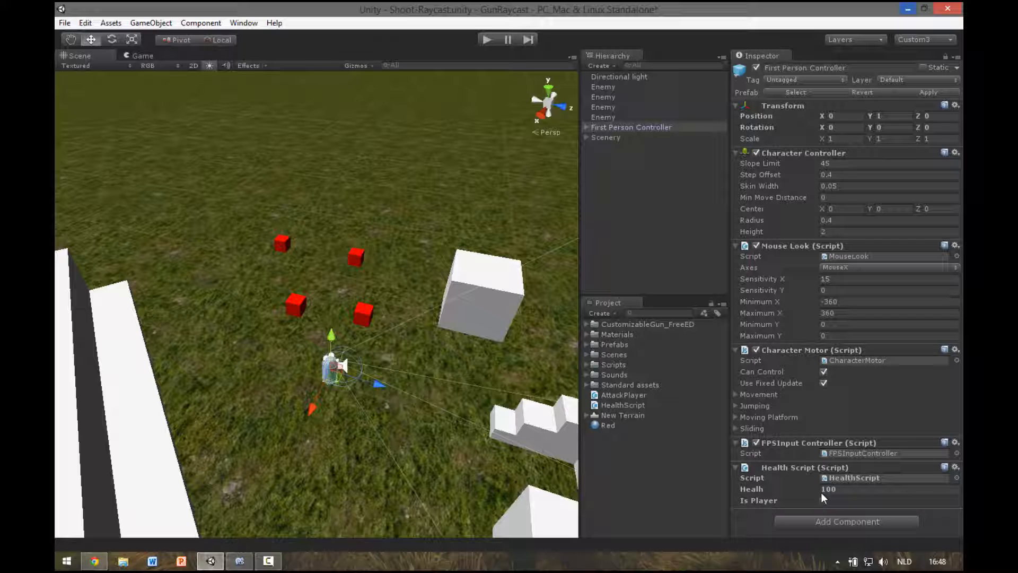
# - Toggle Is Player on the Health Script and enter Play mode to test the enemy cubes
pyautogui.click(824, 500)
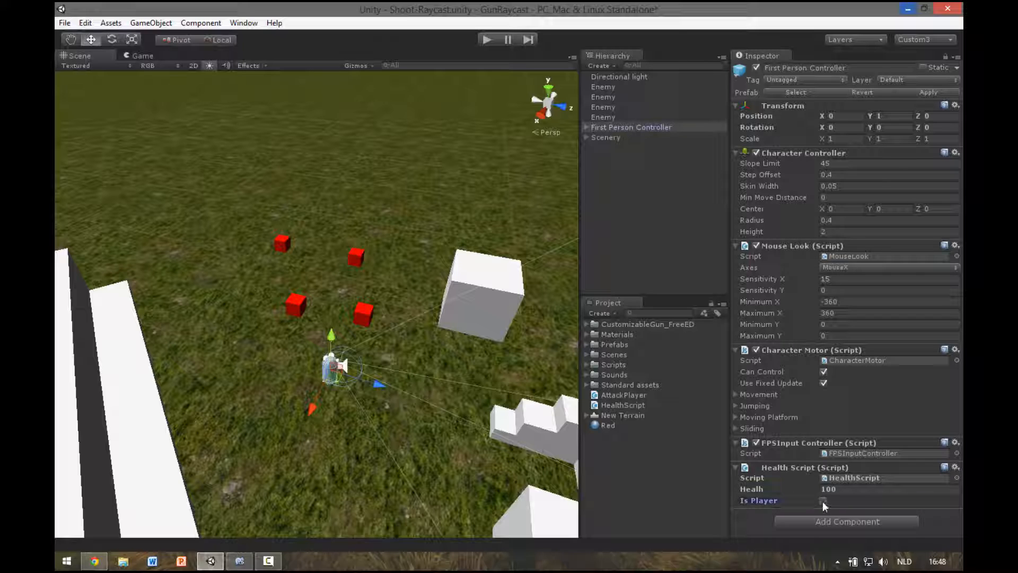
pyautogui.click(604, 118)
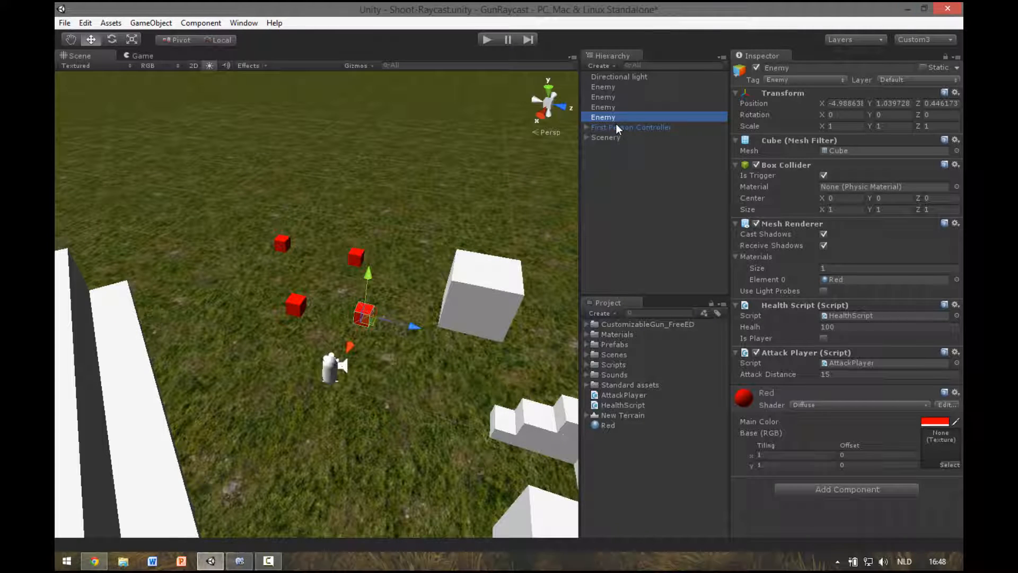
pyautogui.click(488, 39)
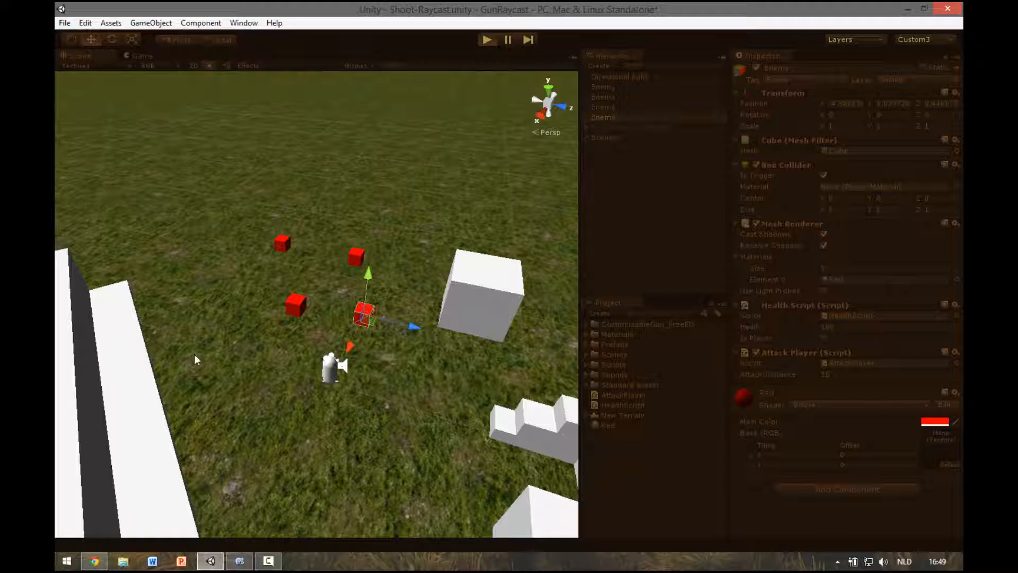
# - Play the first-person scene briefly, then exit Play mode
pyautogui.click(487, 40)
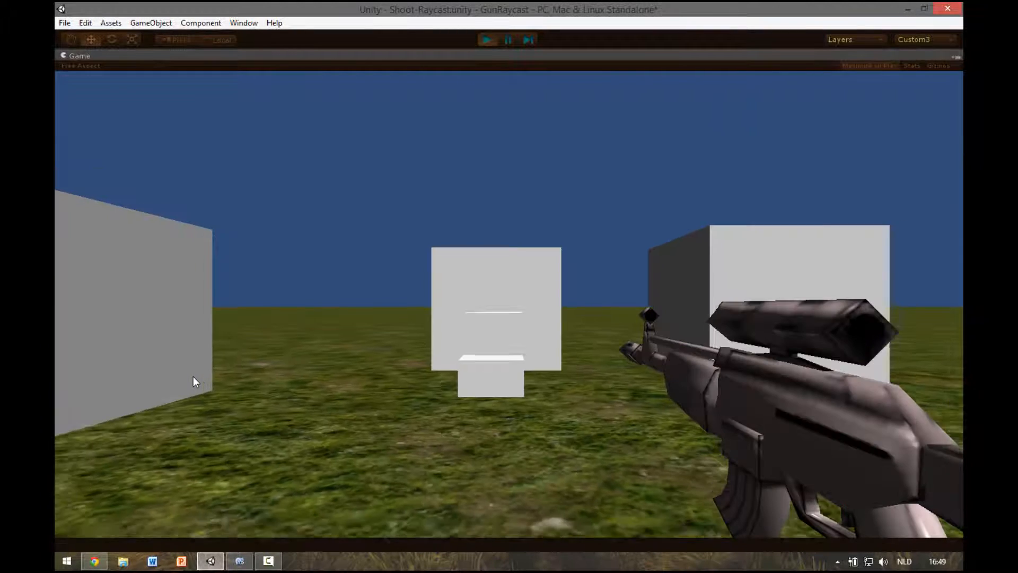
pyautogui.click(486, 40)
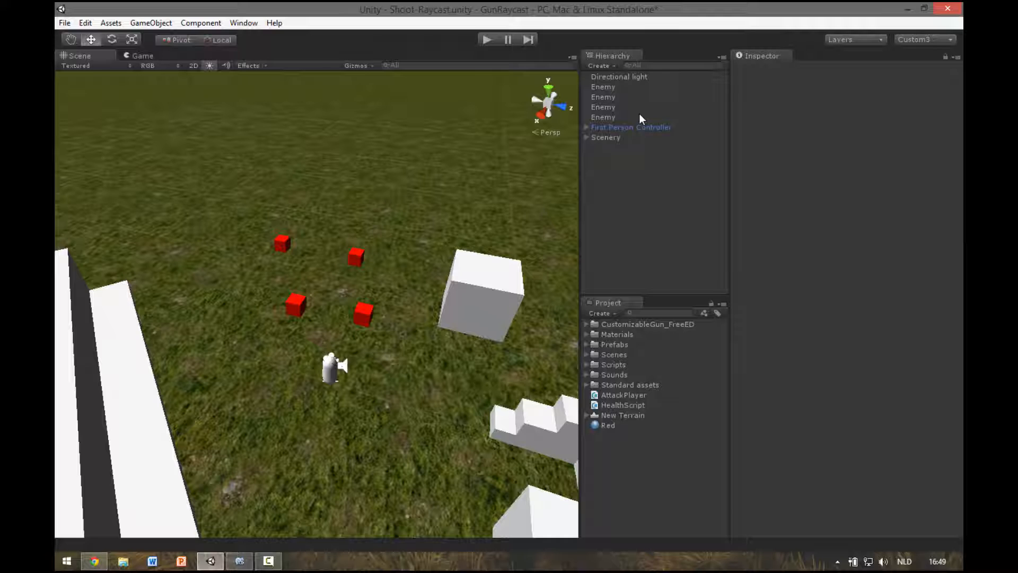
pyautogui.moveTo(605, 171)
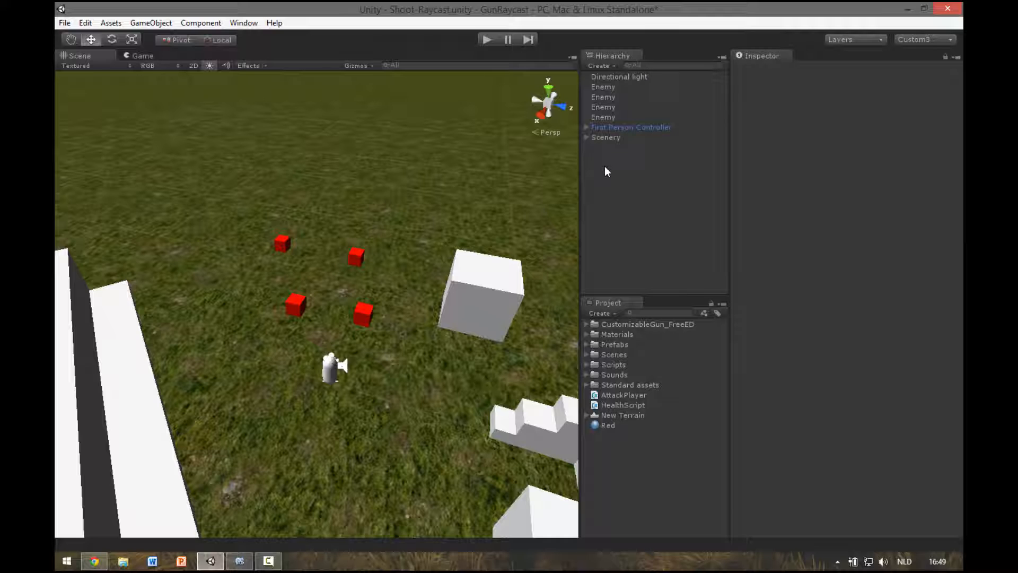
pyautogui.moveTo(633, 196)
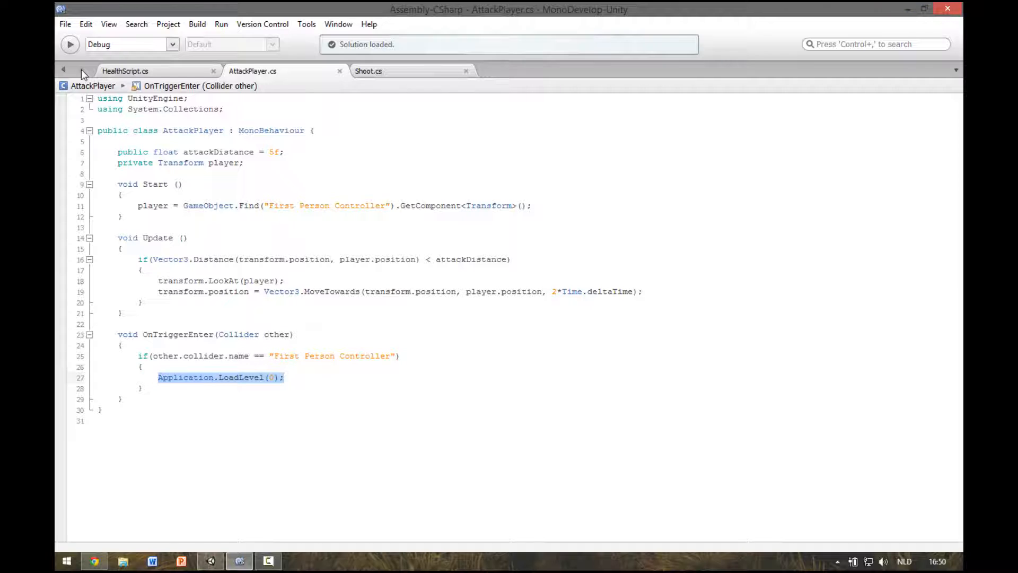
pyautogui.click(125, 71)
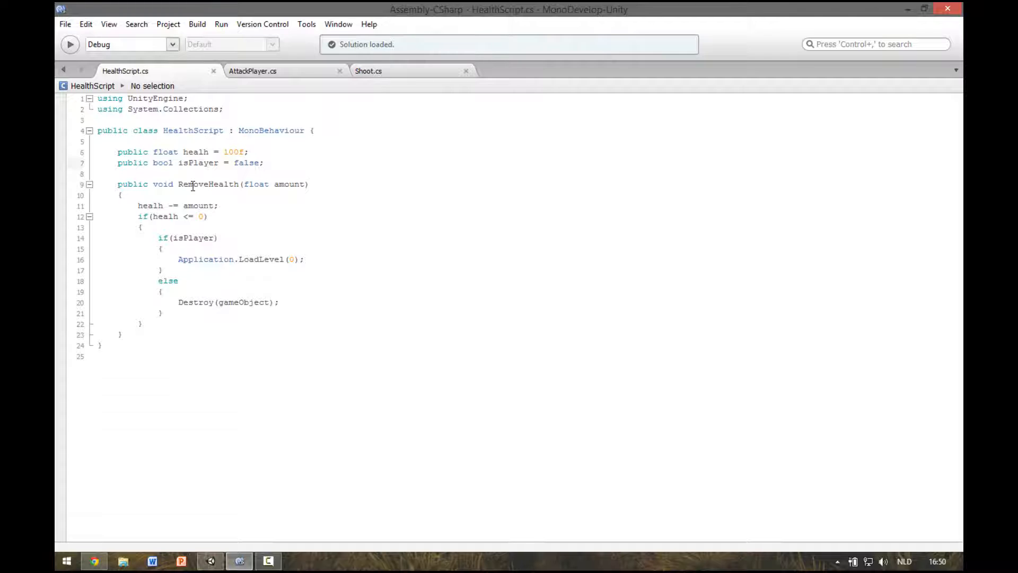
pyautogui.doubleClick(208, 184)
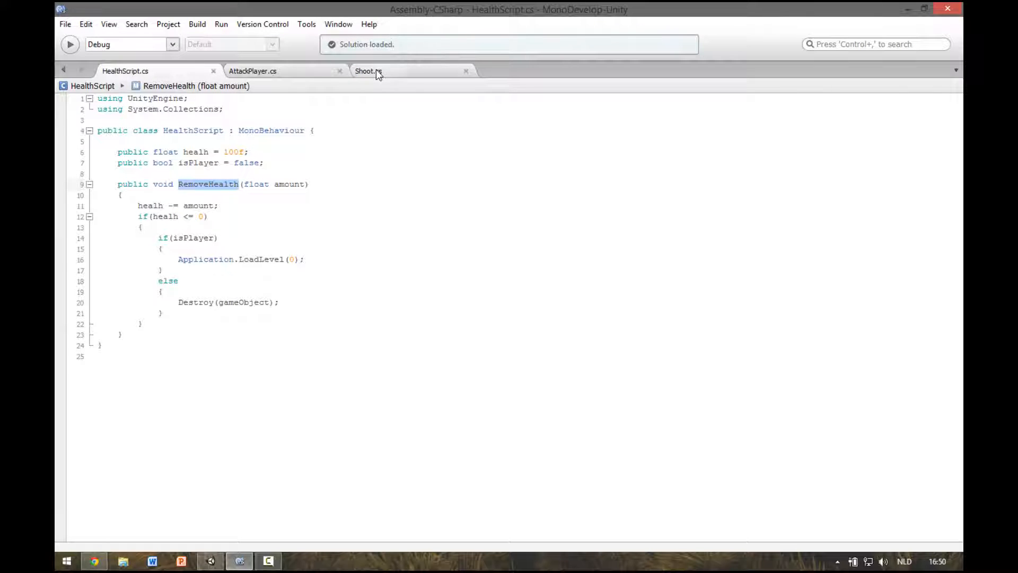
pyautogui.click(368, 70)
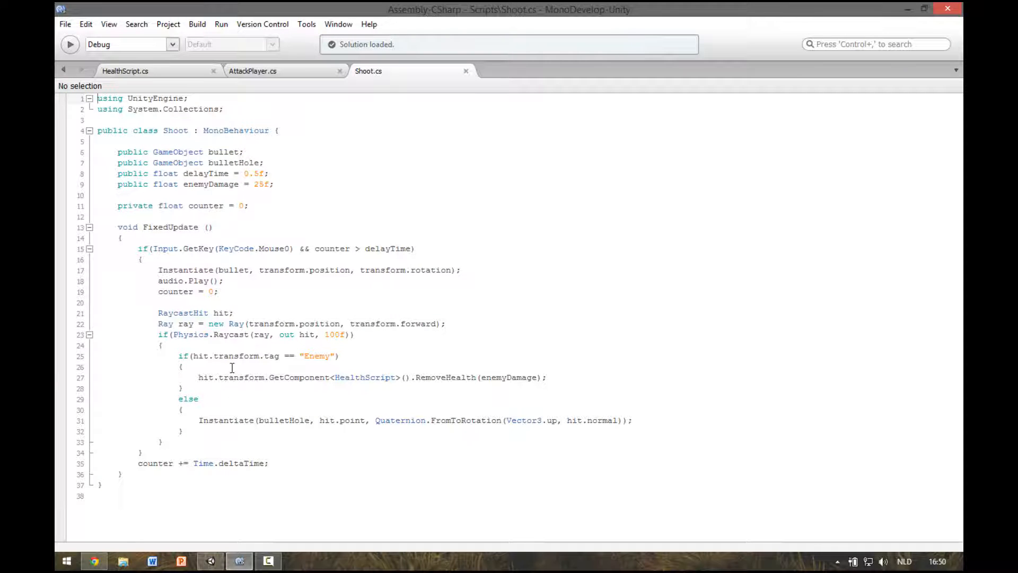
pyautogui.doubleClick(241, 377)
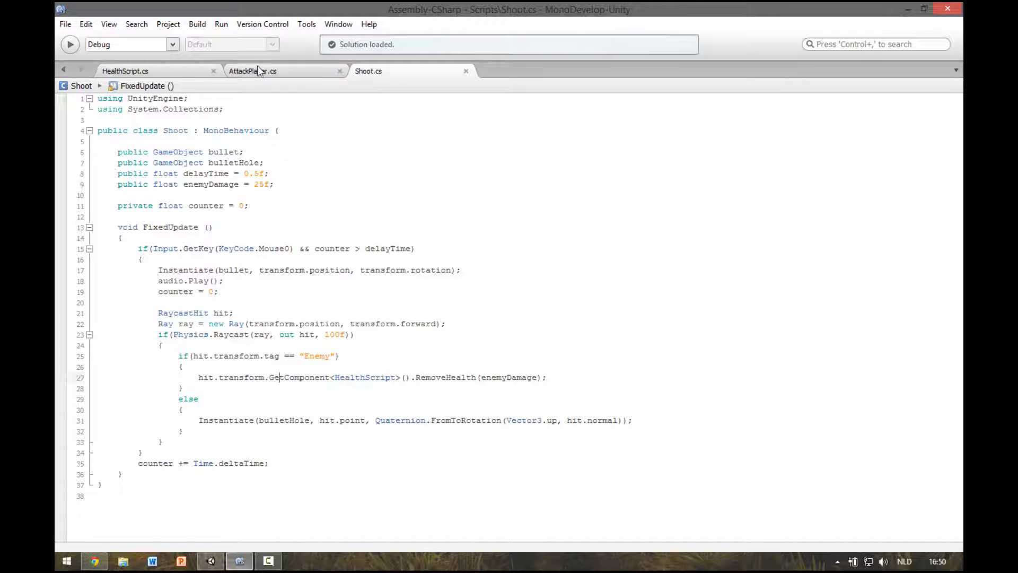
pyautogui.click(252, 70)
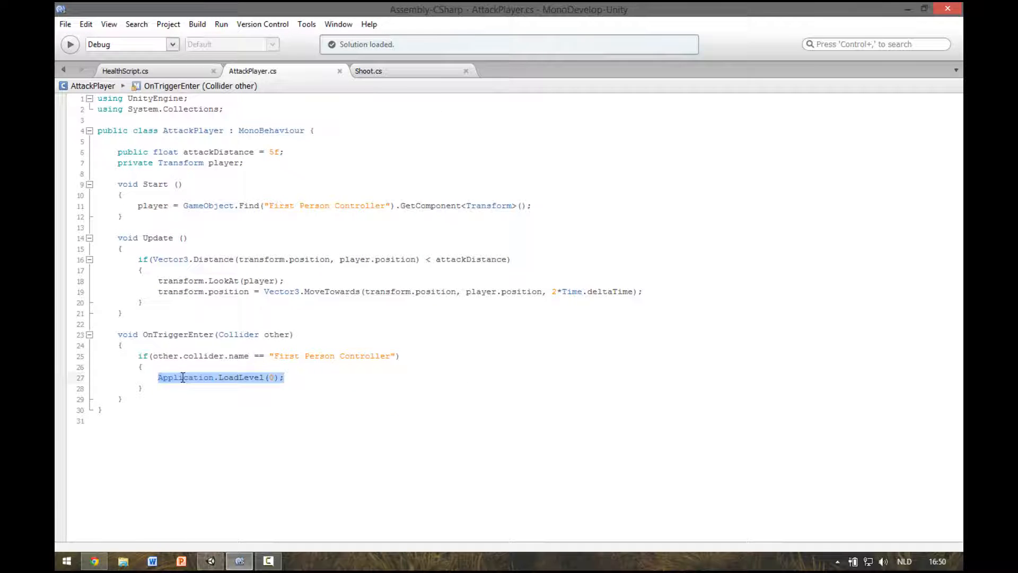
# - Replace the scene-reload line with a GetComponent<HealthScript>().RemoveHealth call on the trigger's other object
pyautogui.press('Delete')
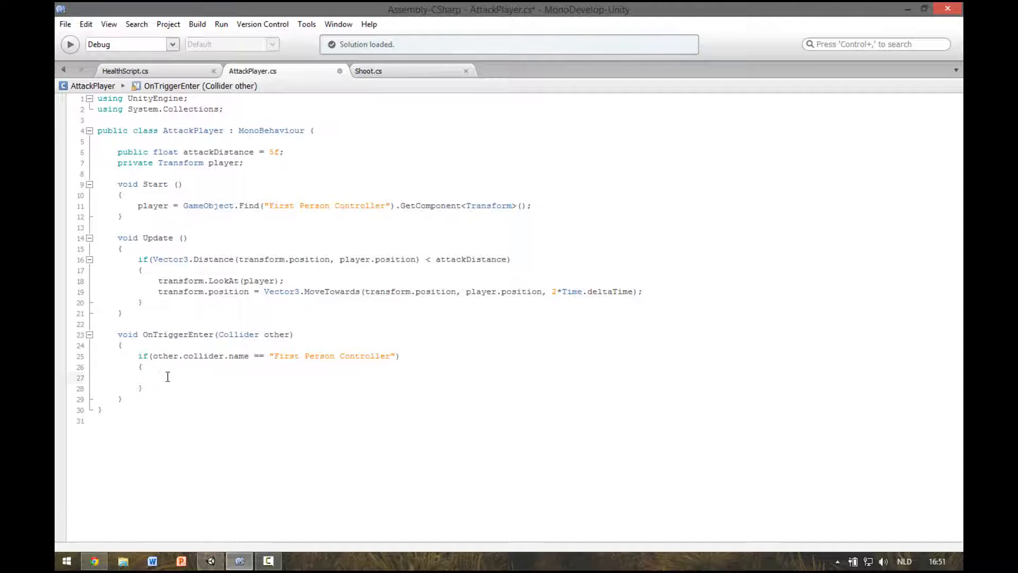
pyautogui.write('o')
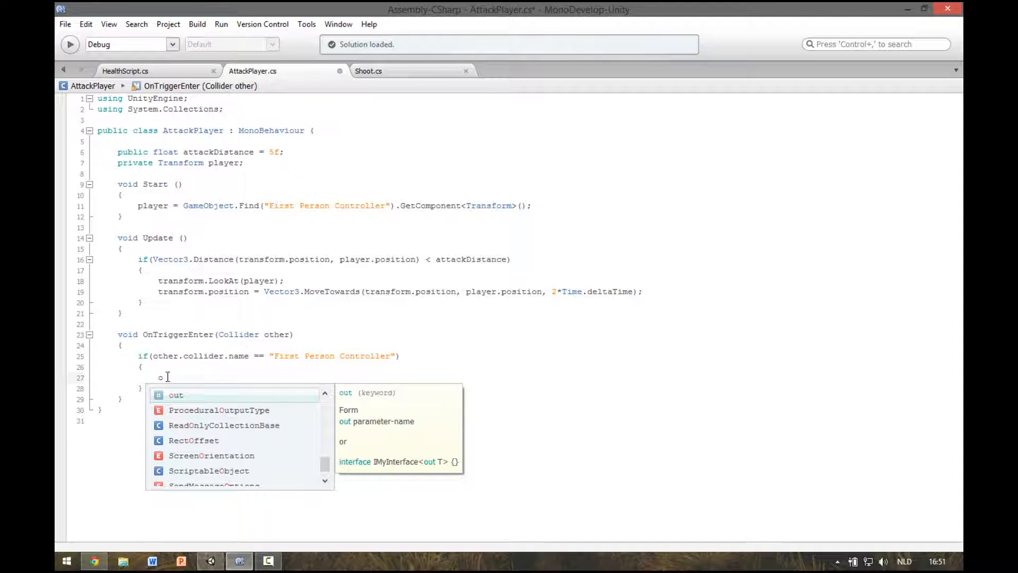
pyautogui.write('ther')
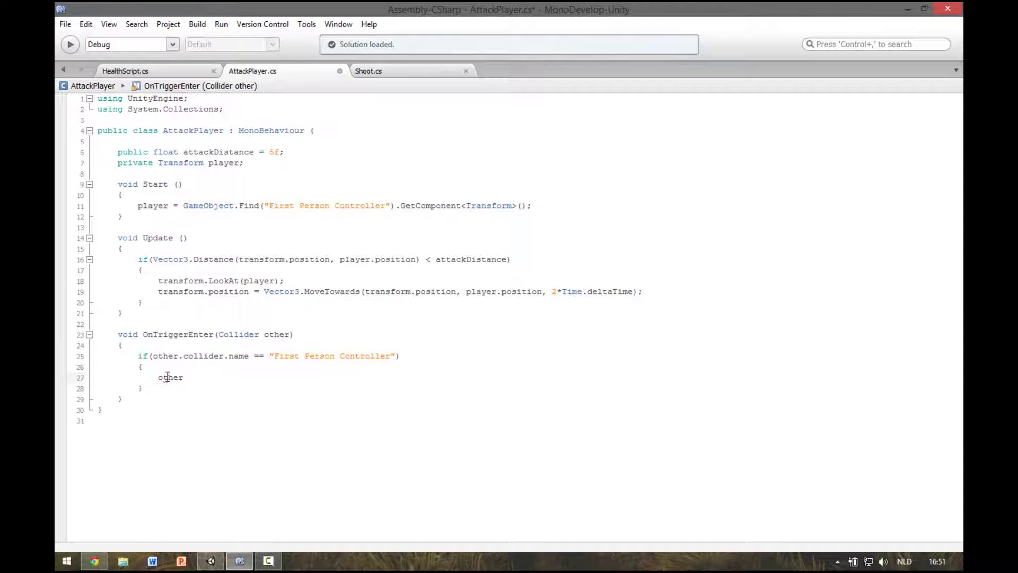
pyautogui.write('.transform.')
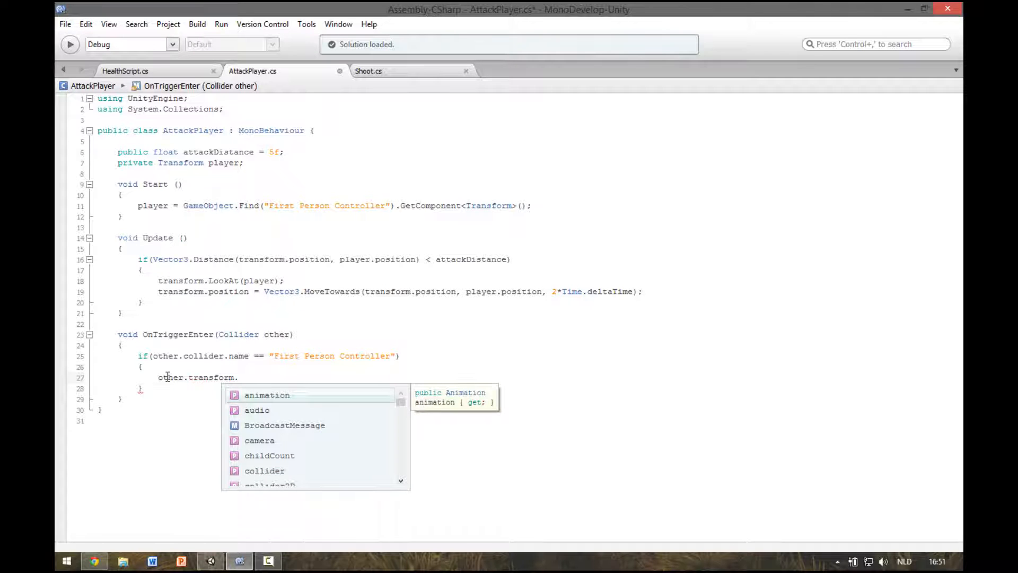
pyautogui.write('getcom')
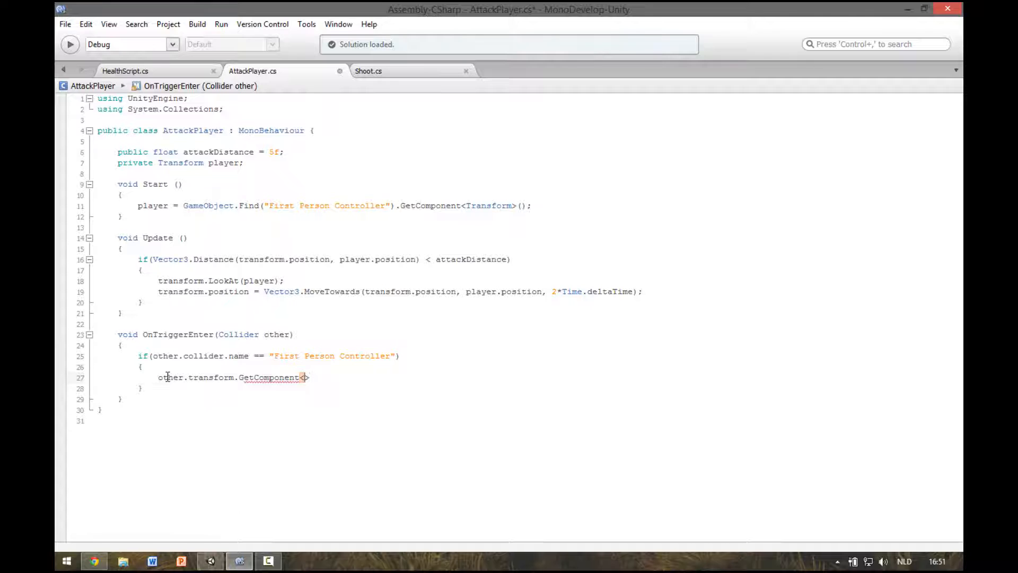
pyautogui.write('HealthScript')
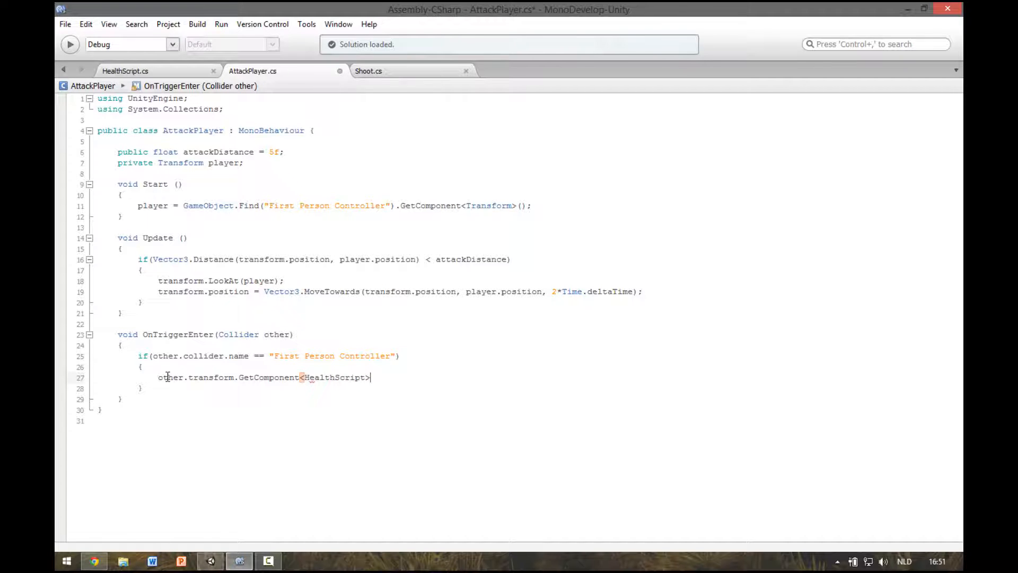
pyautogui.write('()')
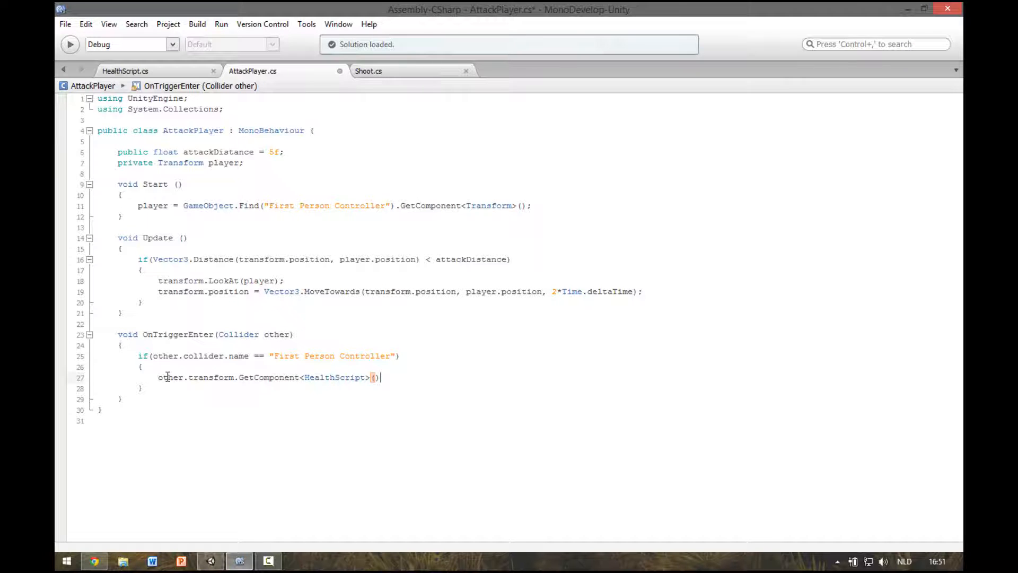
pyautogui.write('.r')
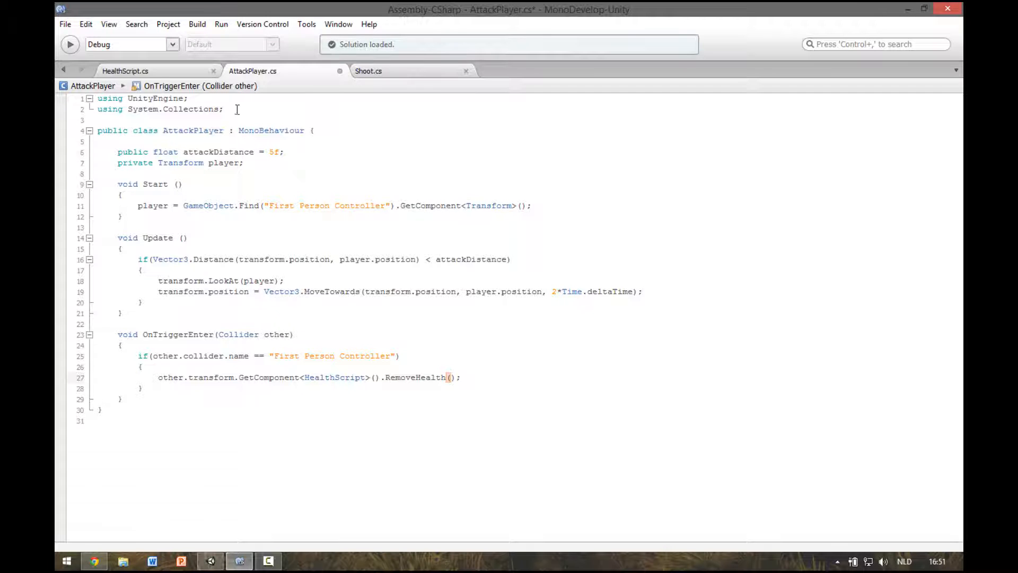
# - Declare public float attackDamage = 35 below attackDistance
pyautogui.click(286, 151)
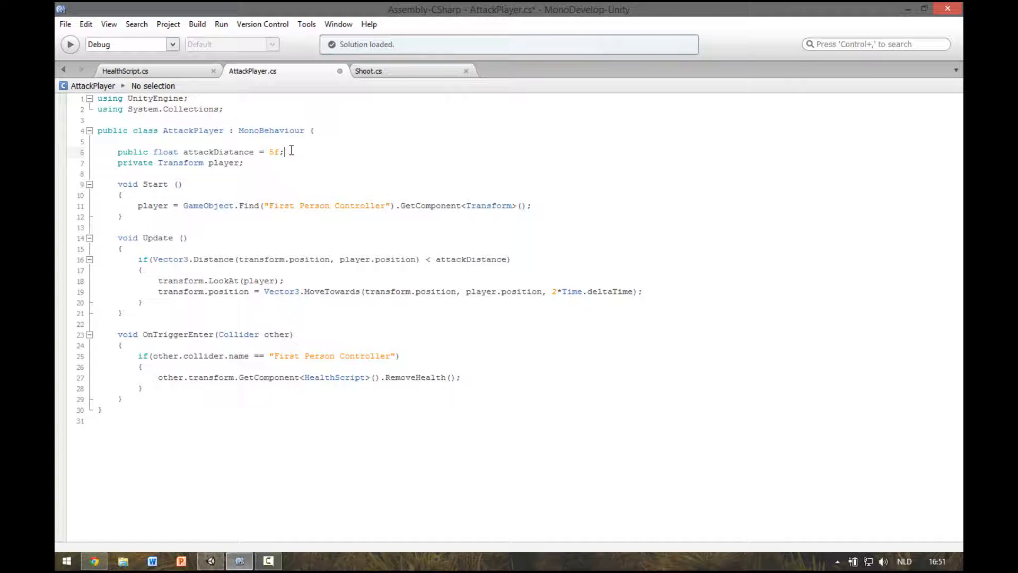
pyautogui.write('public')
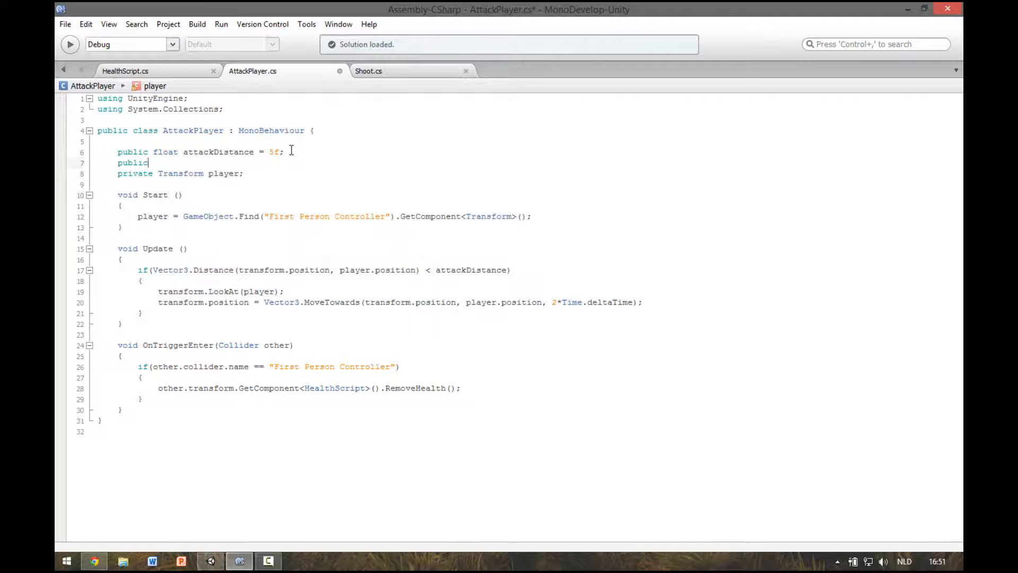
pyautogui.write('float')
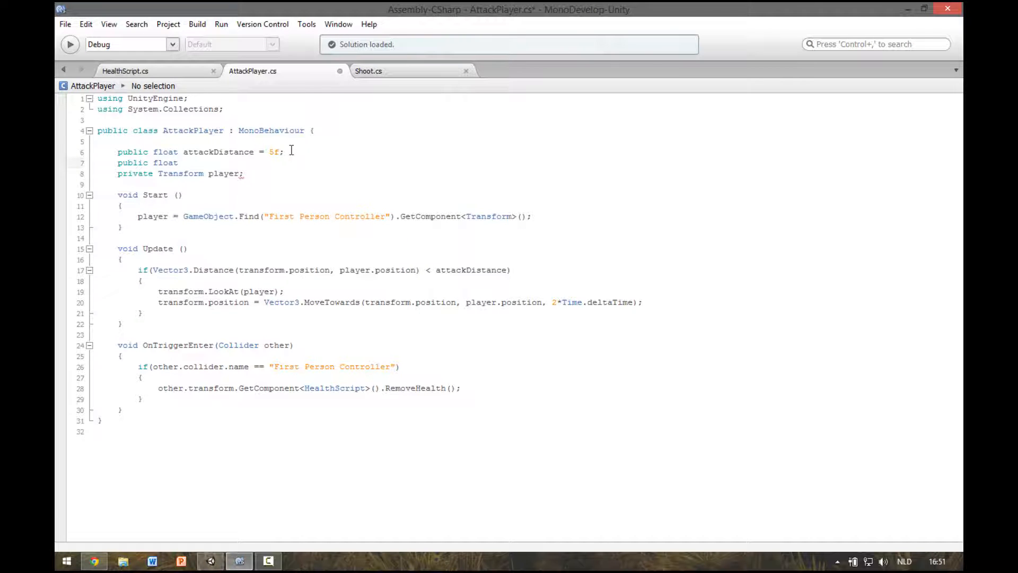
pyautogui.write('attack')
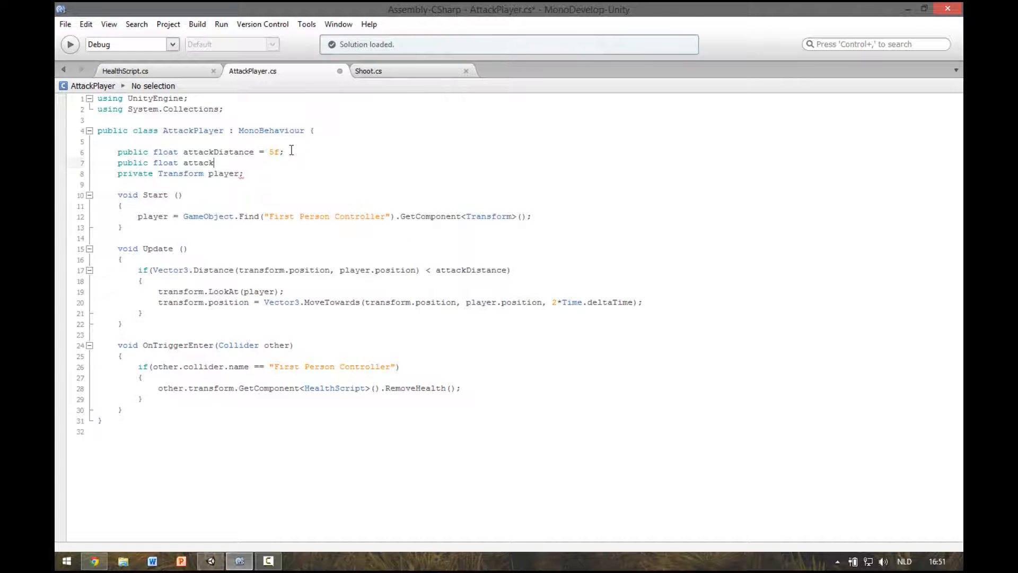
pyautogui.write('Damage =')
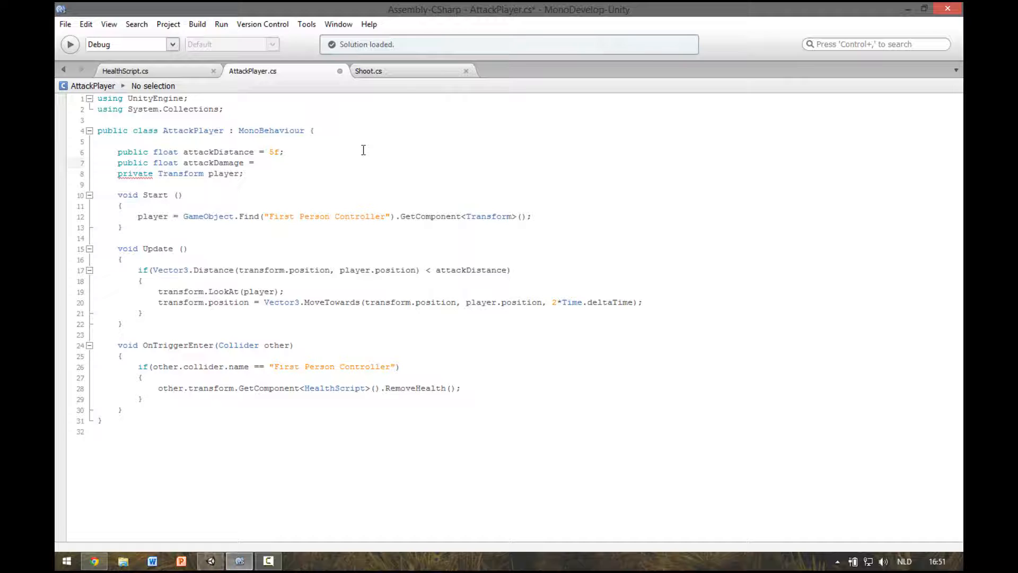
pyautogui.write('35')
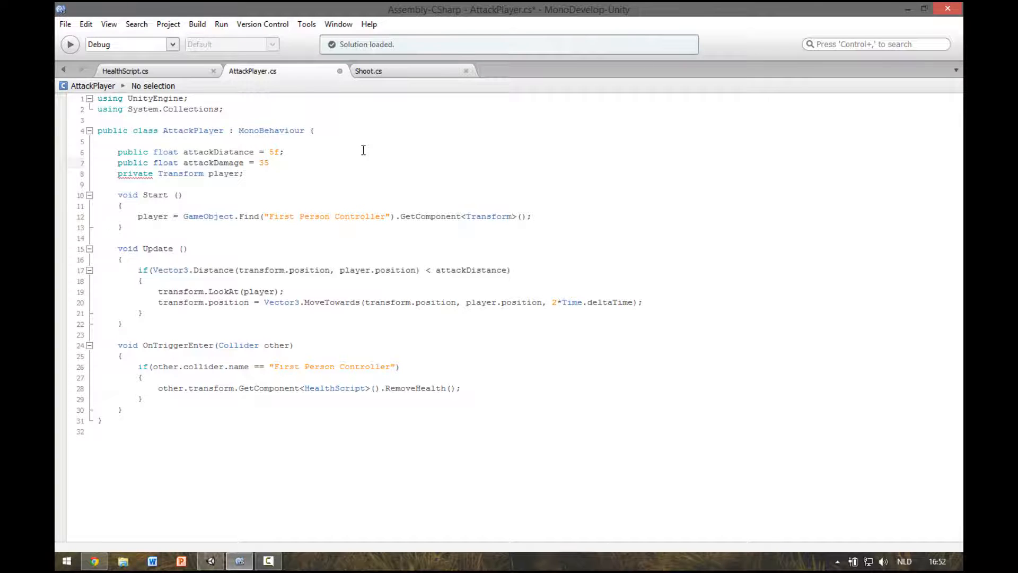
# - Pass attackDamage into the RemoveHealth call in OnTriggerEnter
pyautogui.click(269, 163)
pyautogui.write('a')
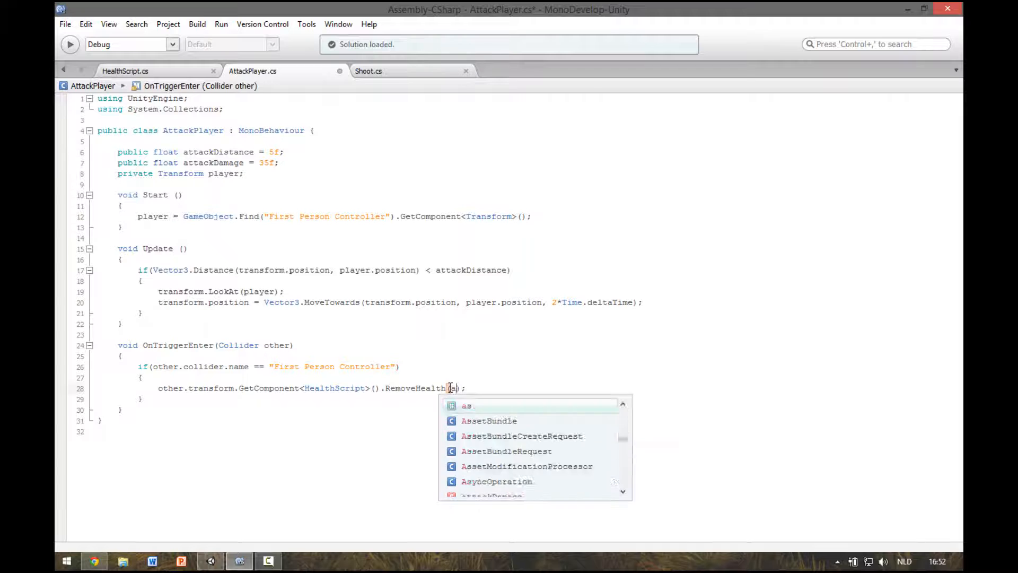
pyautogui.write('ttackDamage')
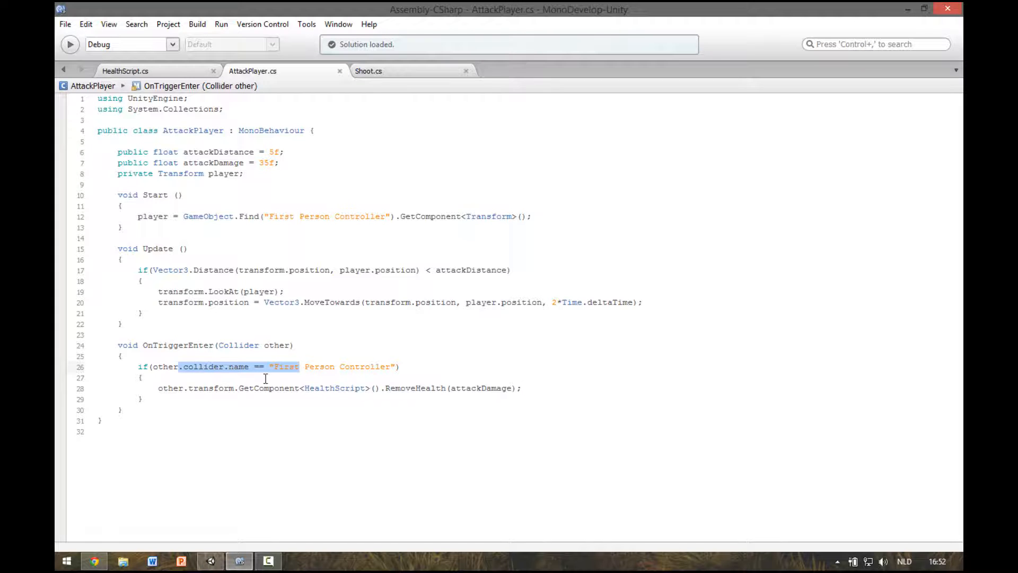
pyautogui.doubleClick(211, 387)
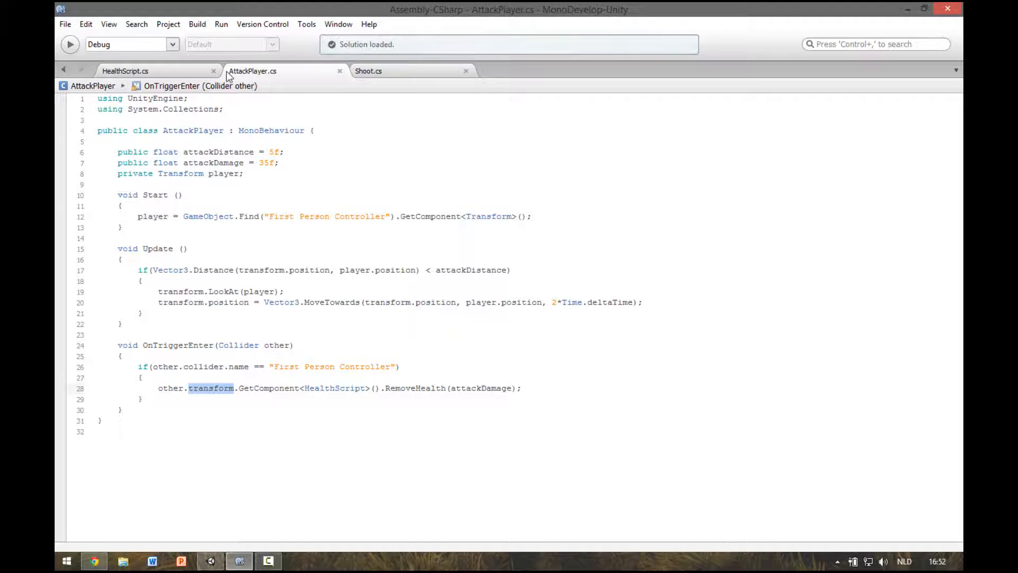
# - Review HealthScript's RemoveHealth amount, zero-health check, player scene reload and enemy Destroy call
pyautogui.click(125, 70)
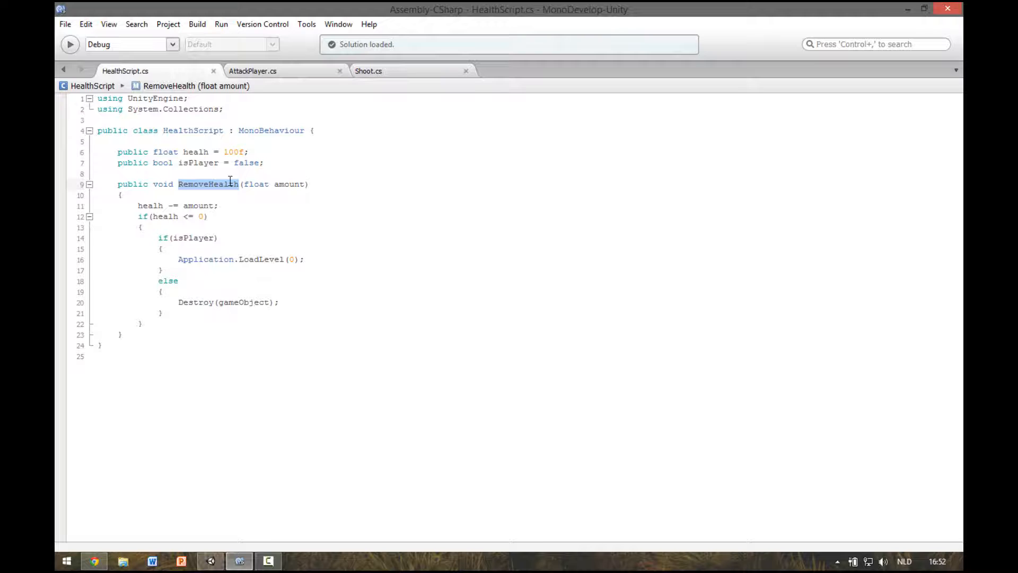
pyautogui.moveTo(290, 184)
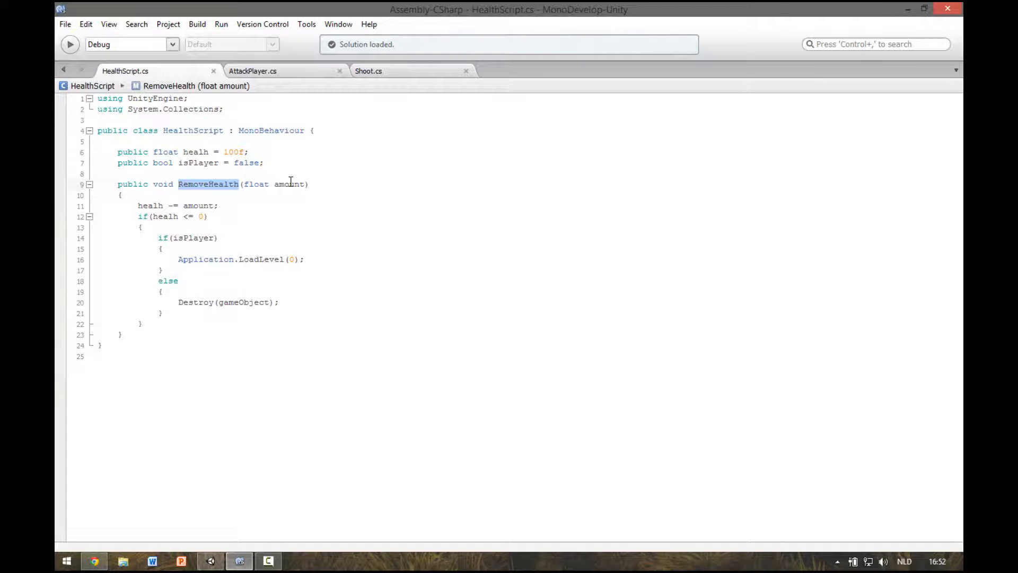
pyautogui.moveTo(278, 83)
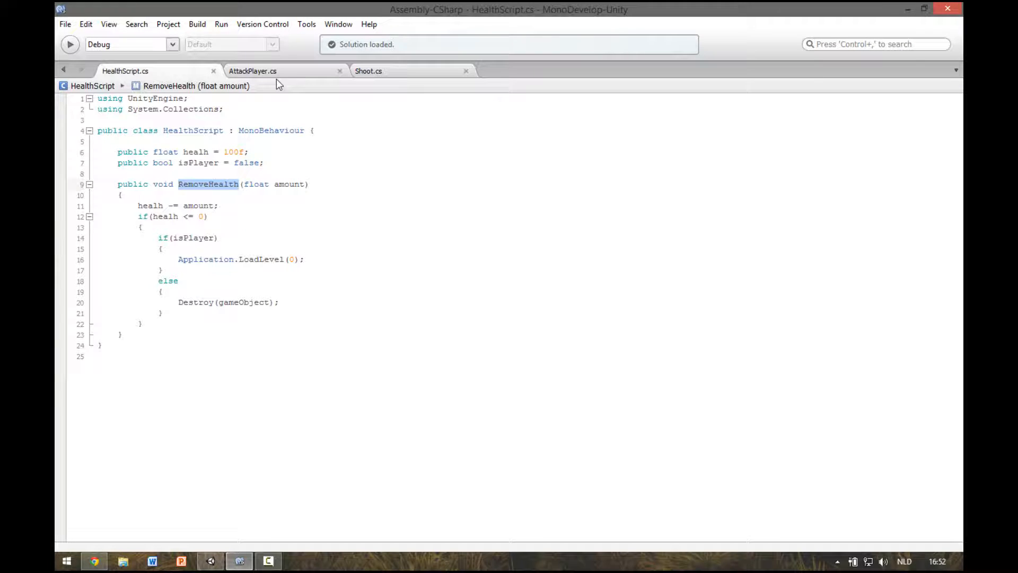
pyautogui.doubleClick(289, 184)
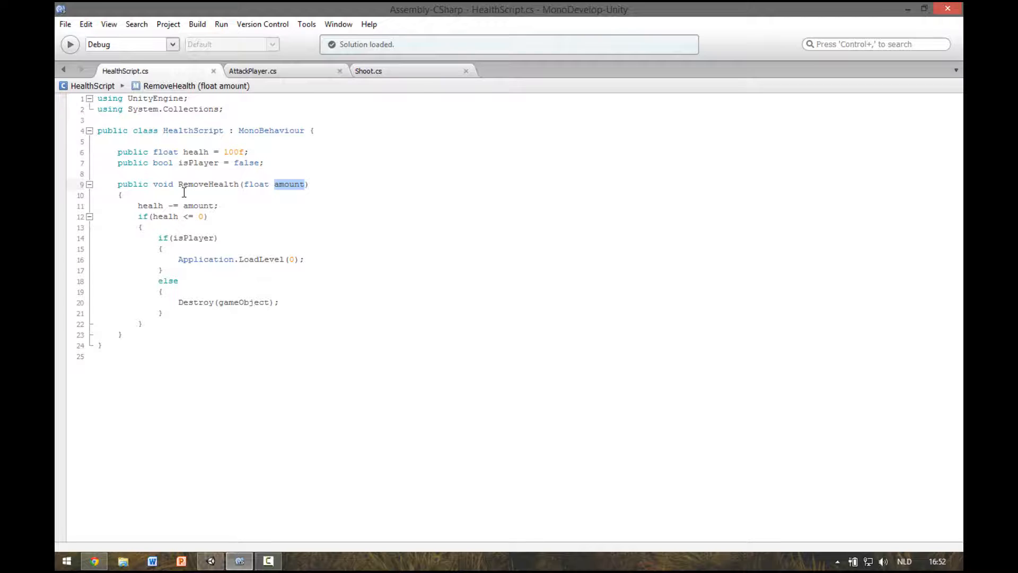
pyautogui.doubleClick(165, 216)
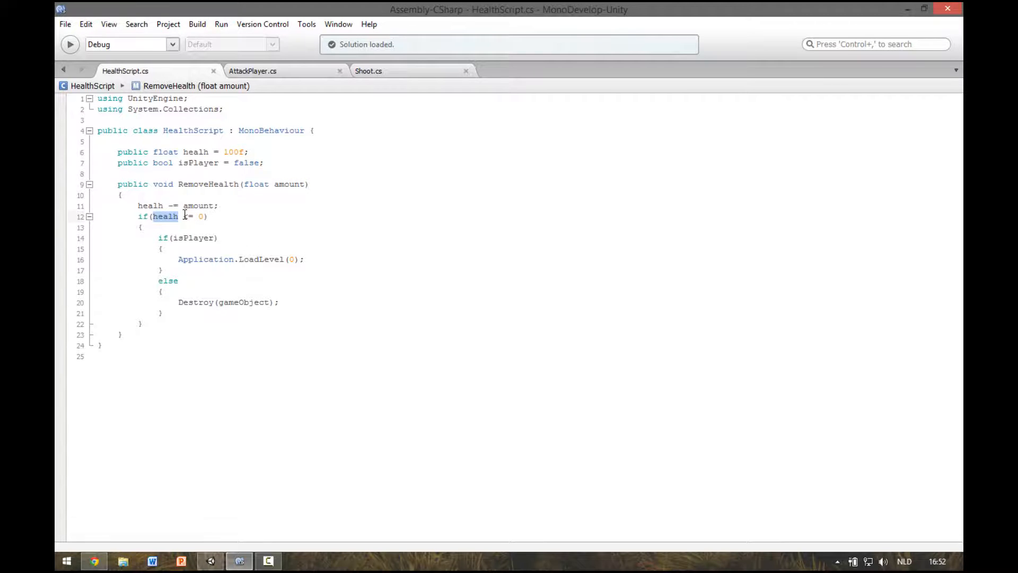
pyautogui.doubleClick(193, 237)
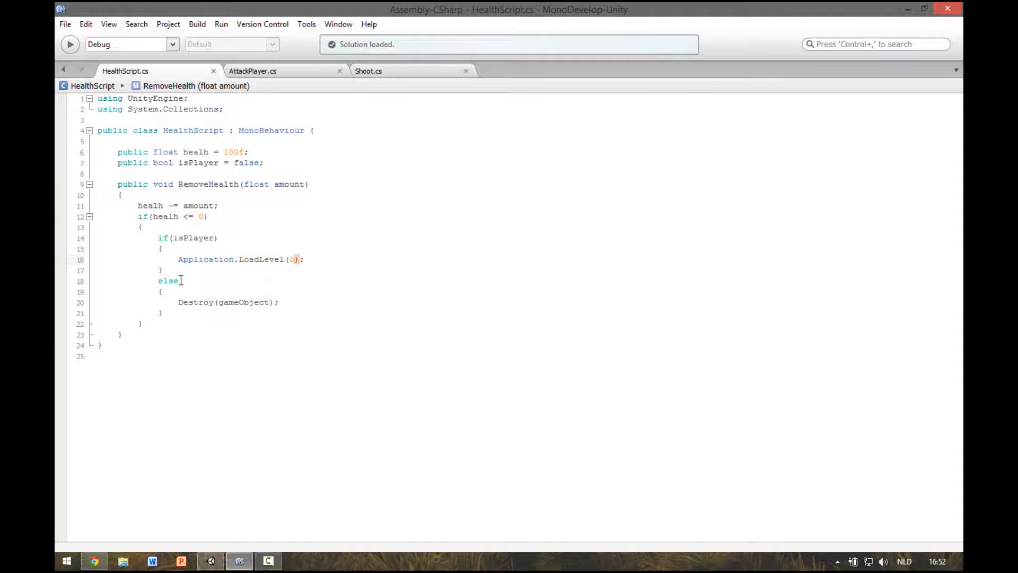
pyautogui.doubleClick(196, 301)
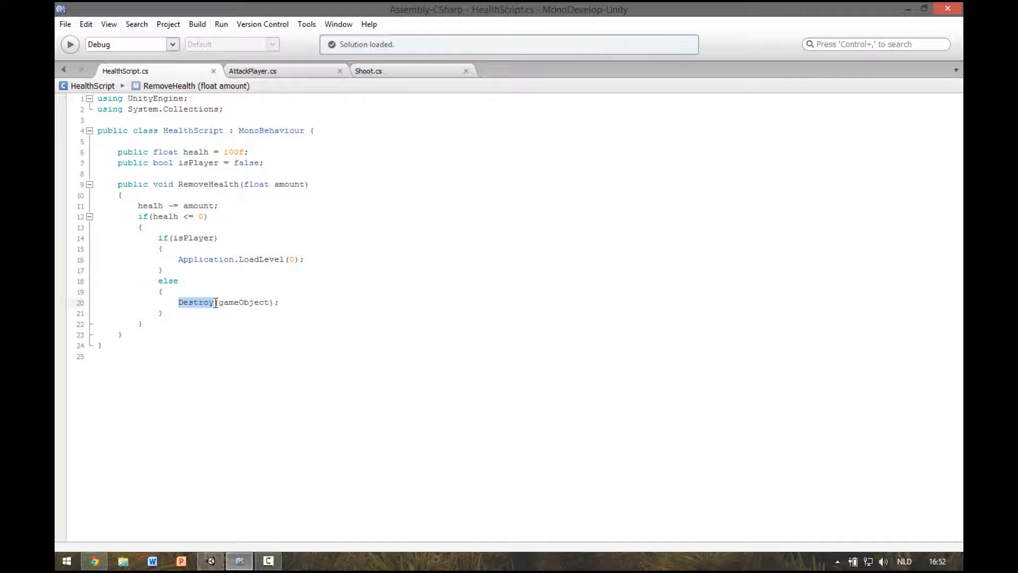
pyautogui.click(240, 560)
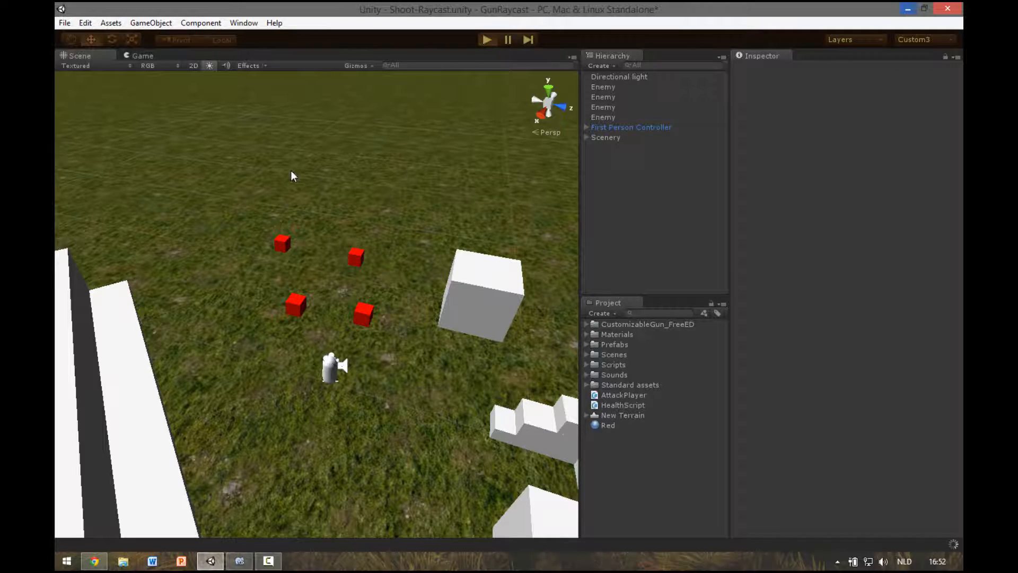
# - Play-test the scene while red enemy cubes close in on the player, then reopen AttackPlayer.cs
pyautogui.click(487, 40)
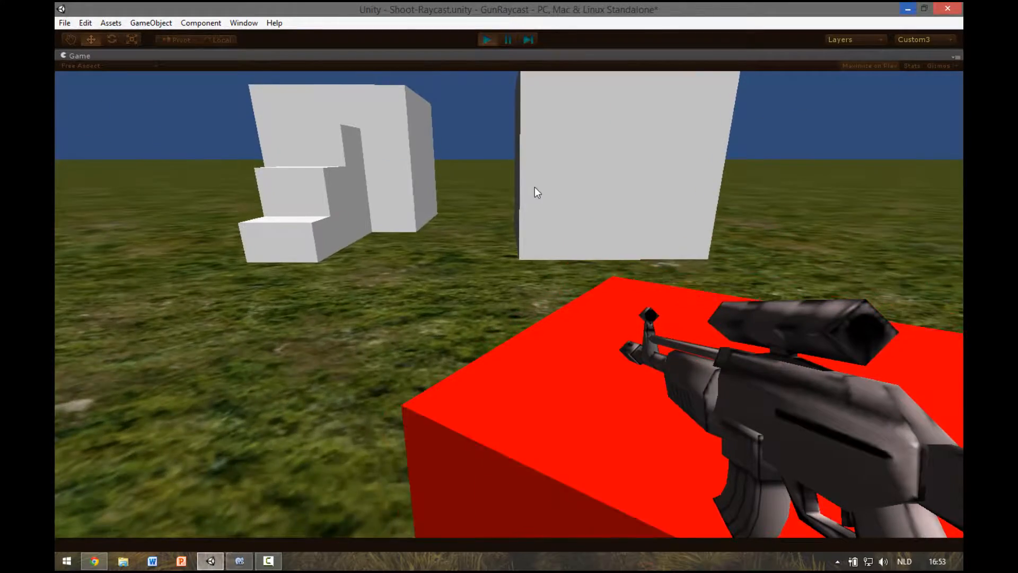
pyautogui.click(486, 40)
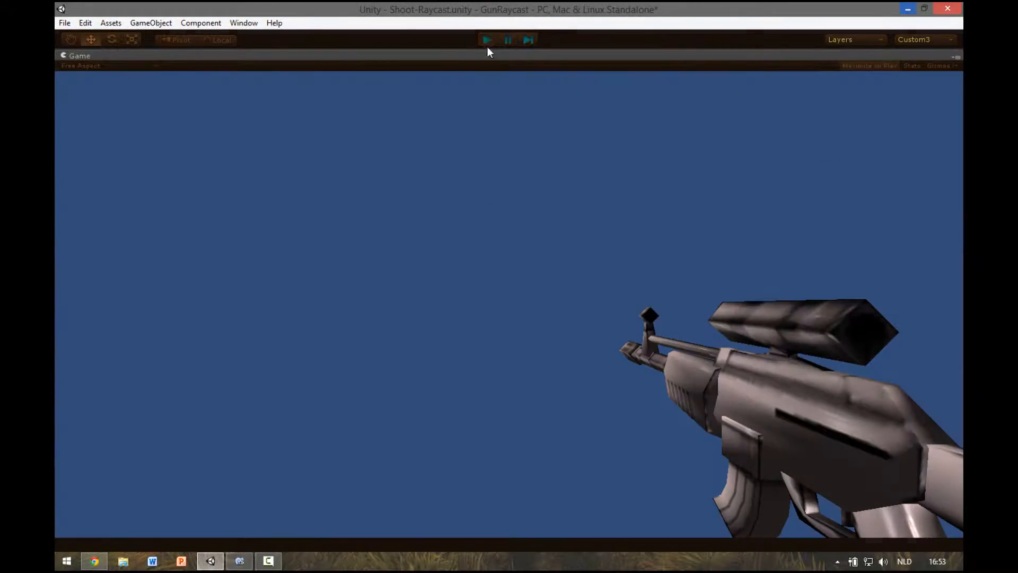
pyautogui.click(239, 560)
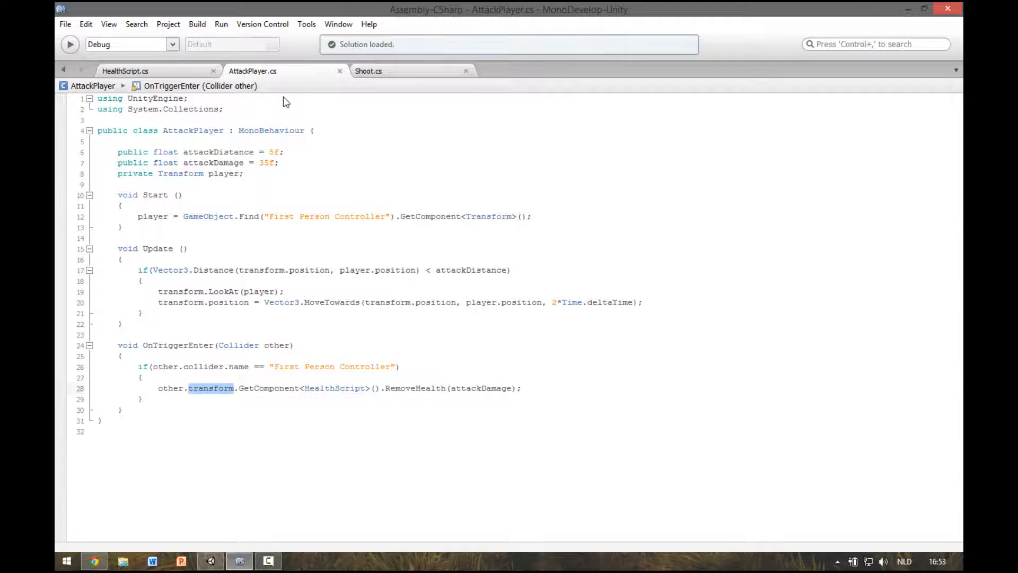
pyautogui.moveTo(473, 360)
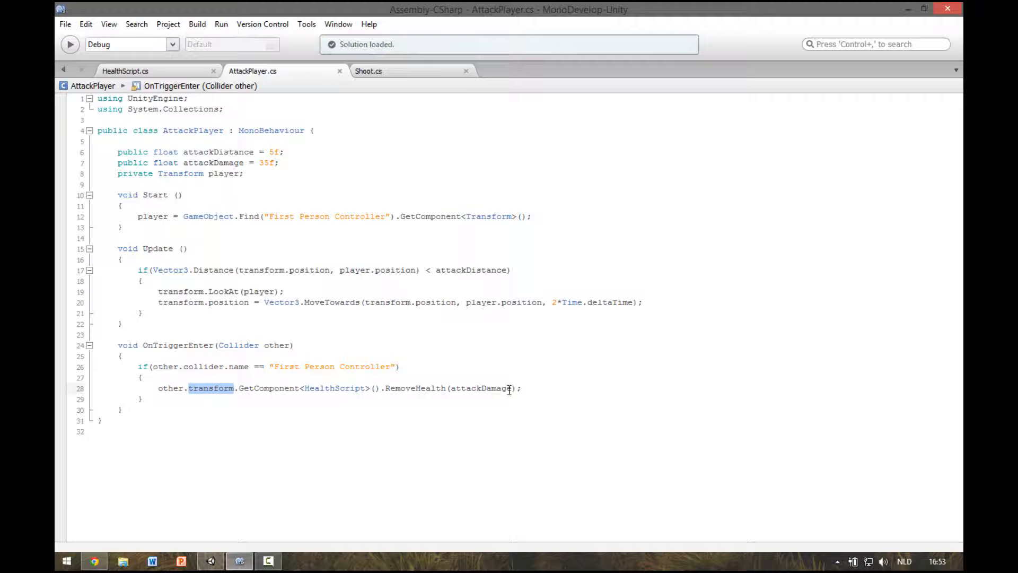
# - Add Destroy(gameObject); right after RemoveHealth(attackDamage); in AttackPlayer.cs and save
pyautogui.press('Return')
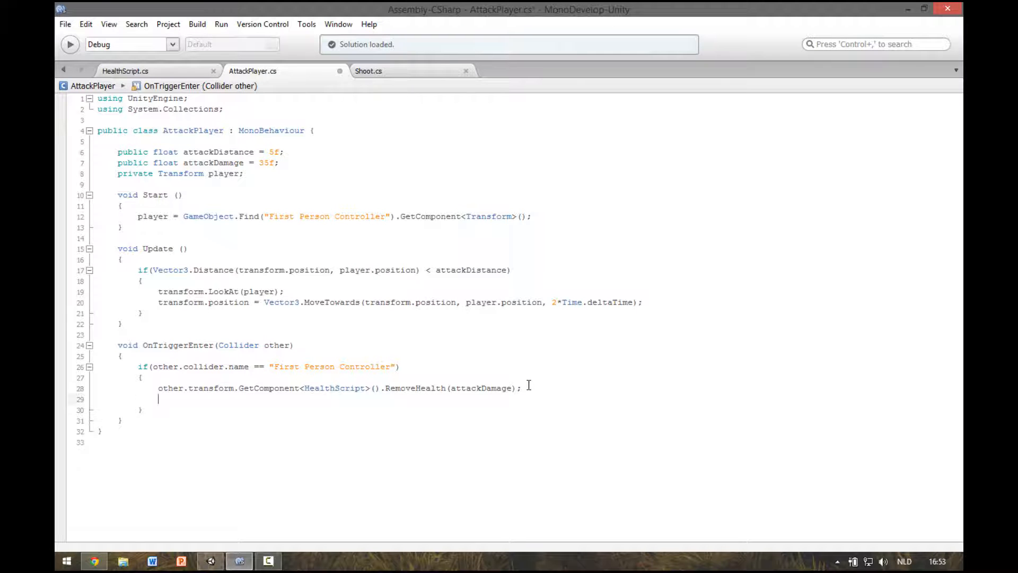
pyautogui.press('Backspace')
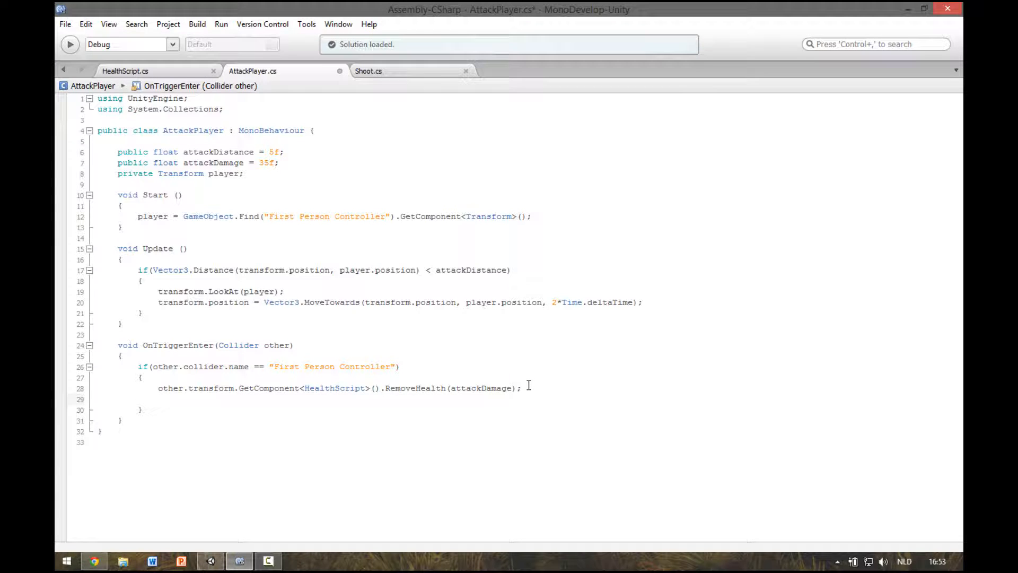
pyautogui.write('des')
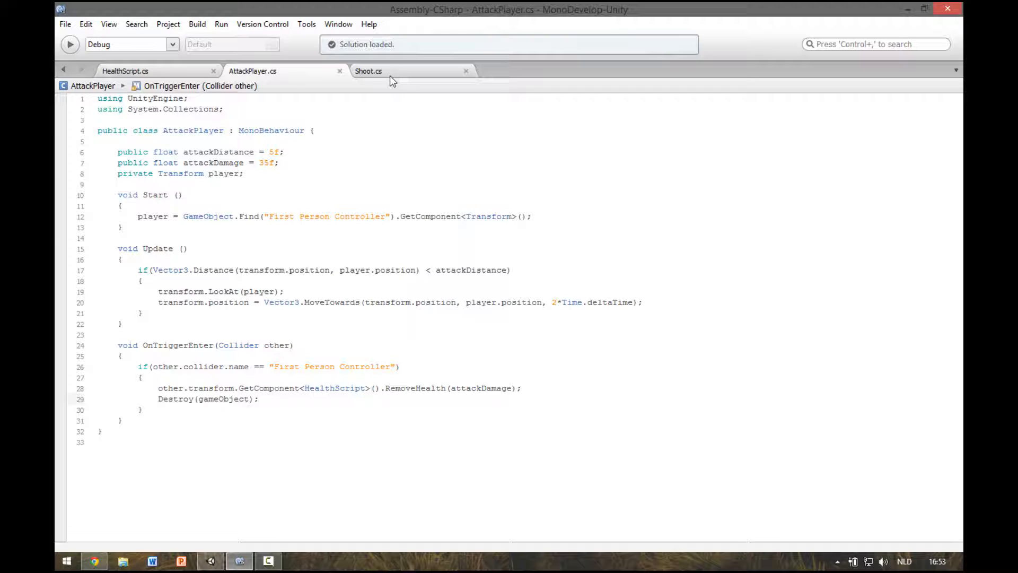
pyautogui.click(210, 560)
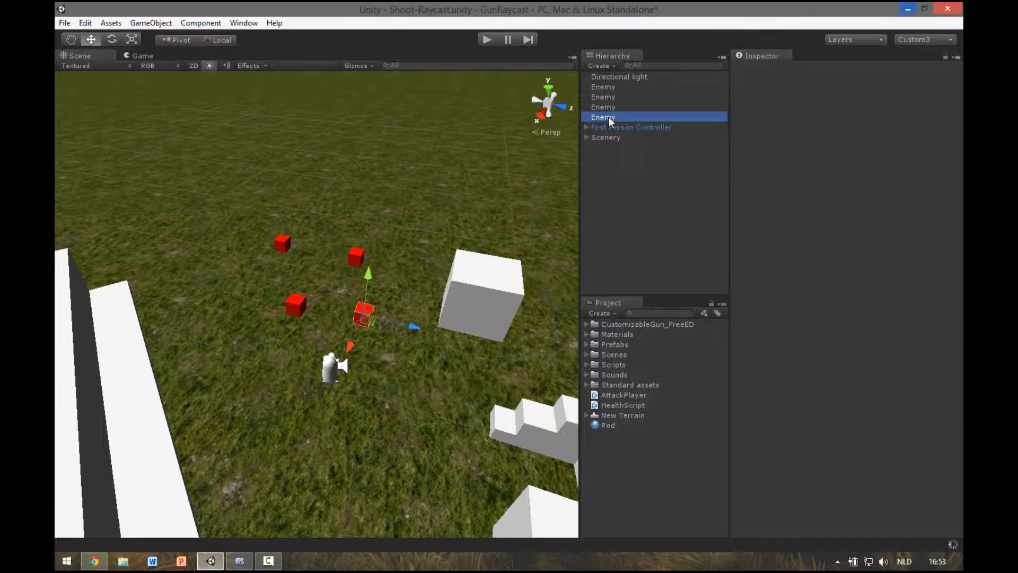
# - Check an Enemy's Attack Player distance 15 and damage 35, then play until it vanishes
pyautogui.click(604, 117)
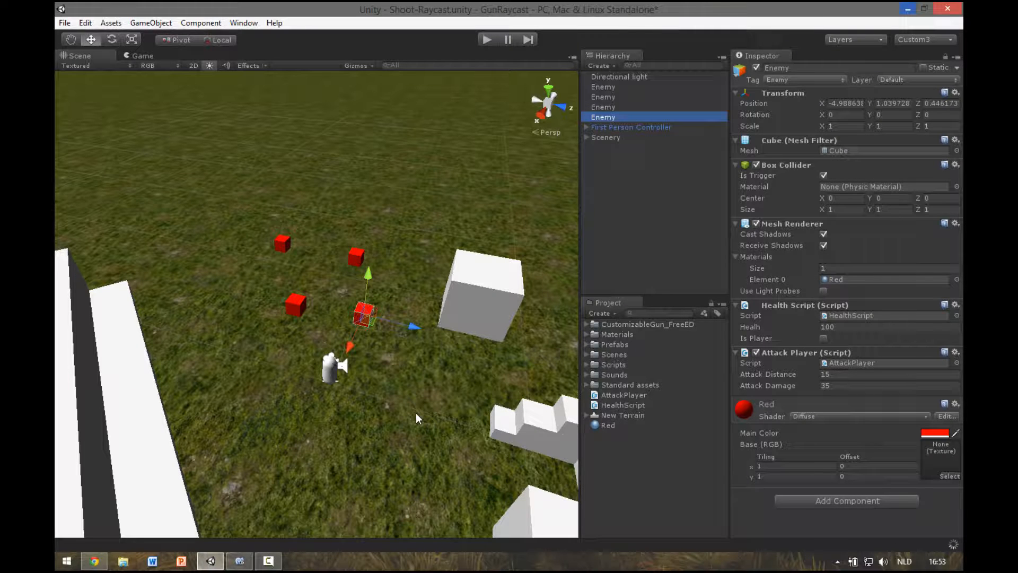
pyautogui.click(487, 39)
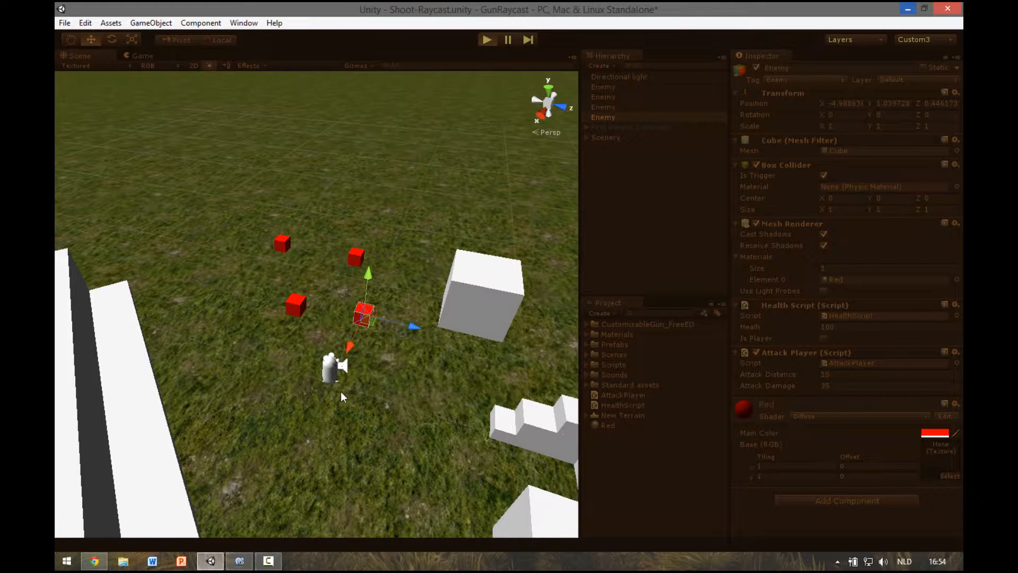
pyautogui.click(486, 40)
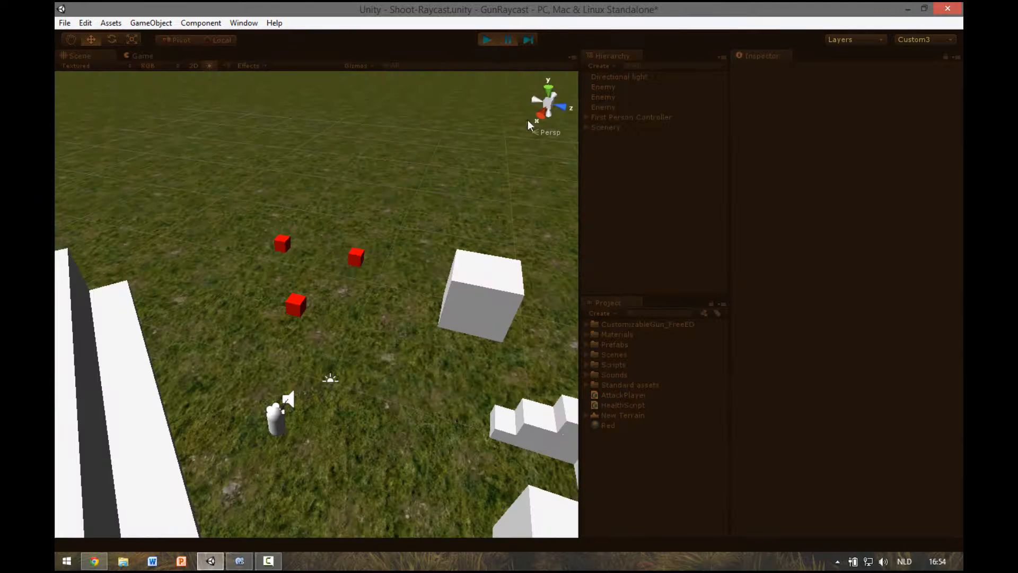
# - Confirm First Person Controller's Health reads 65, then stop the play-test
pyautogui.click(630, 117)
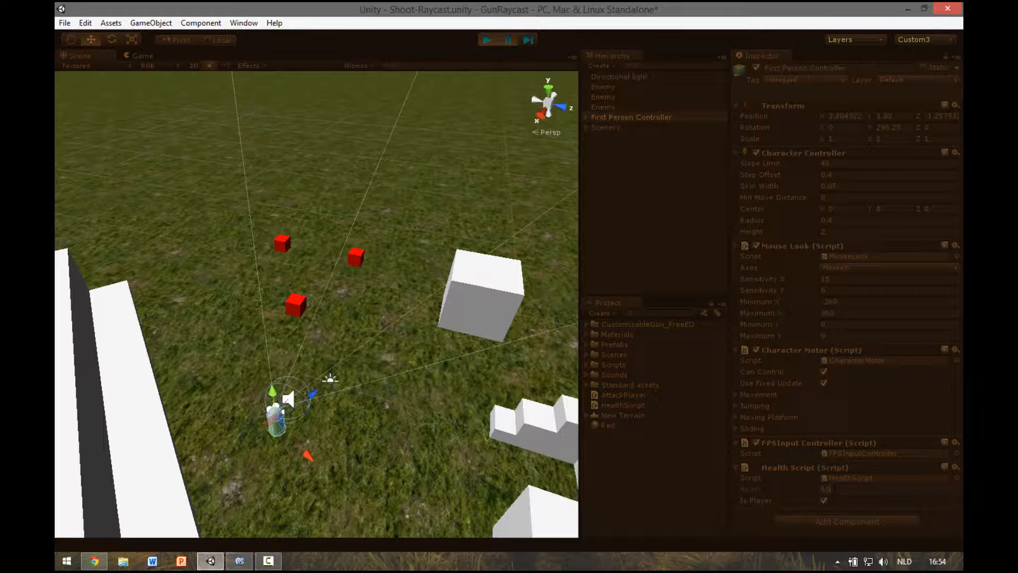
pyautogui.moveTo(524, 112)
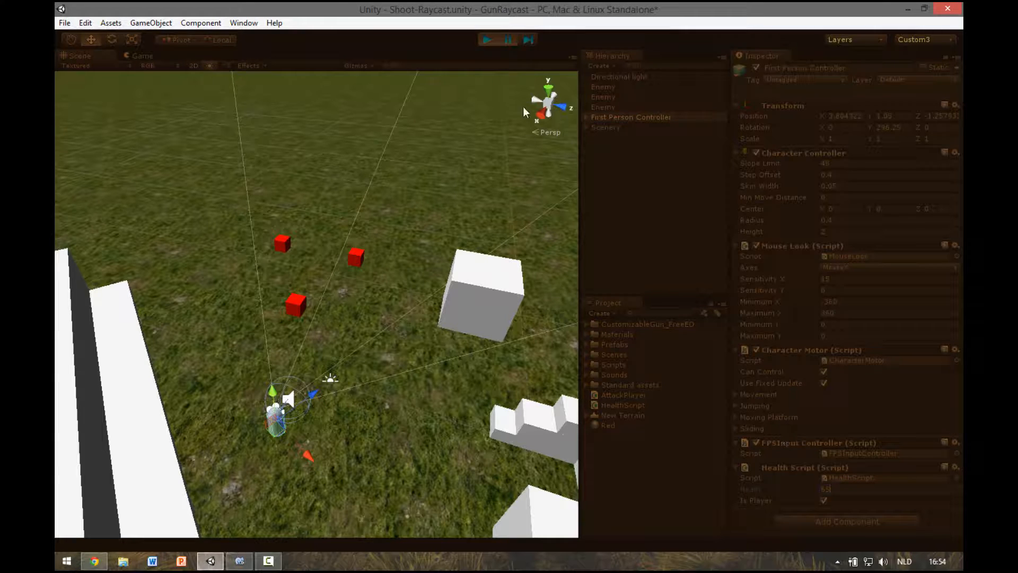
pyautogui.click(487, 40)
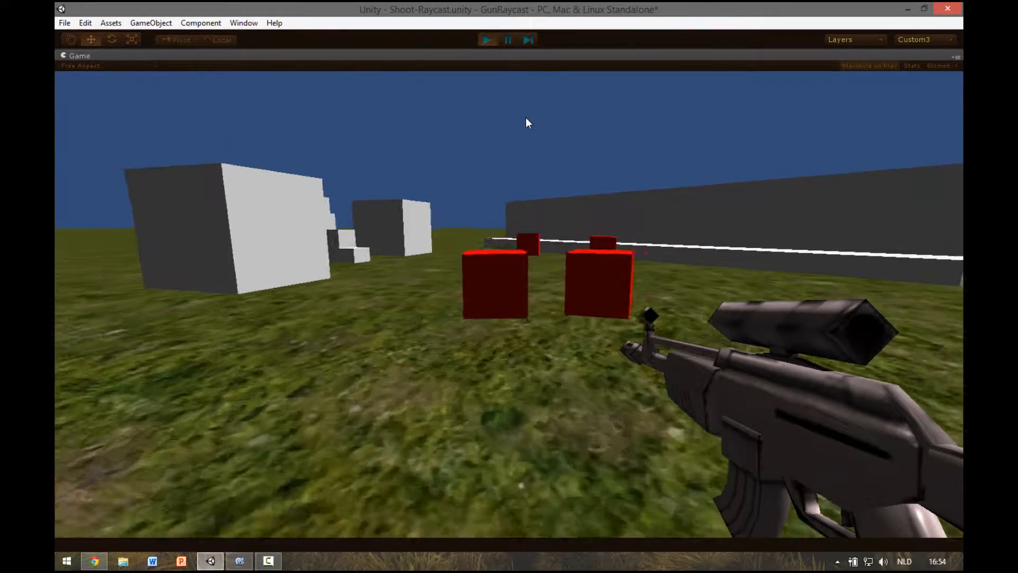
pyautogui.click(486, 40)
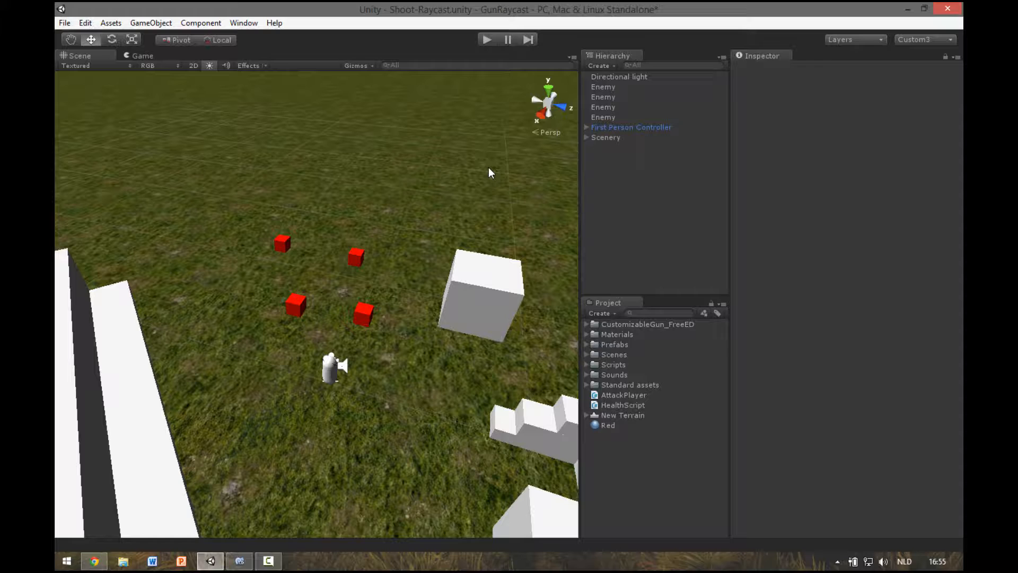